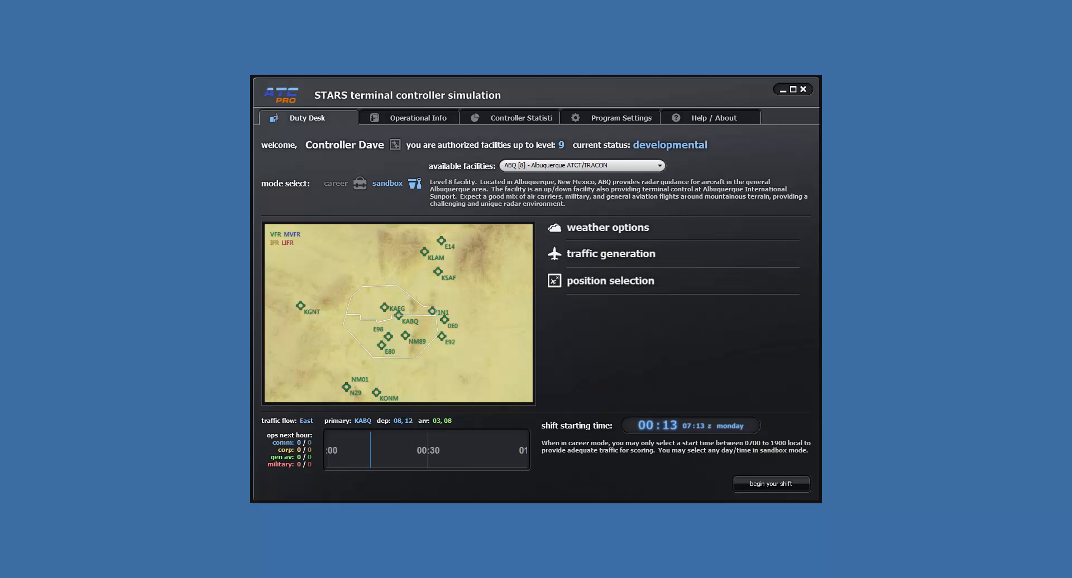
pyautogui.moveTo(630, 206)
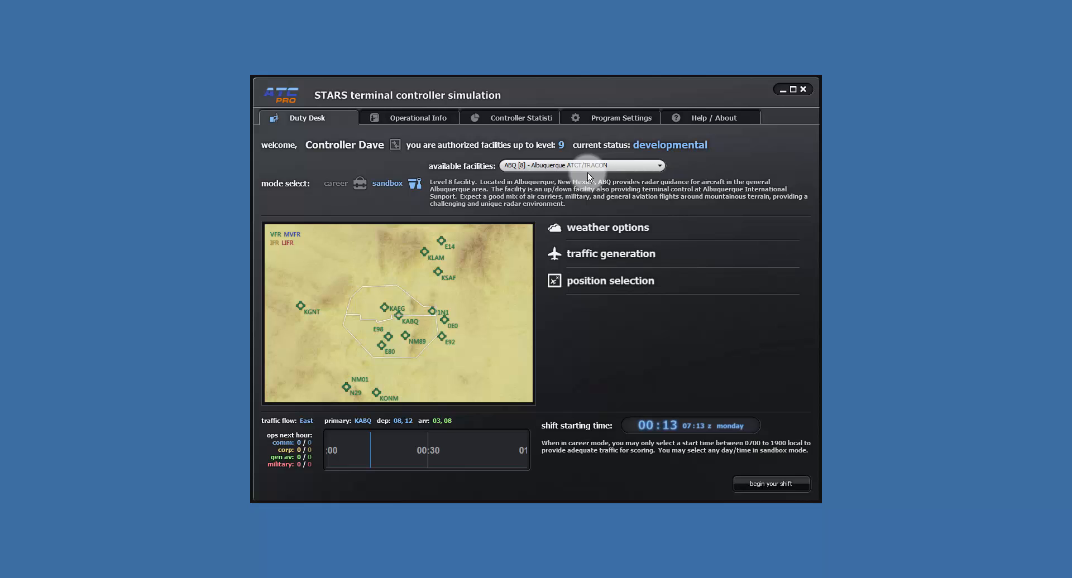
# Expand Weather Options and choose the Few Clouds sky condition with wind 086 at 5 knots
pyautogui.click(656, 165)
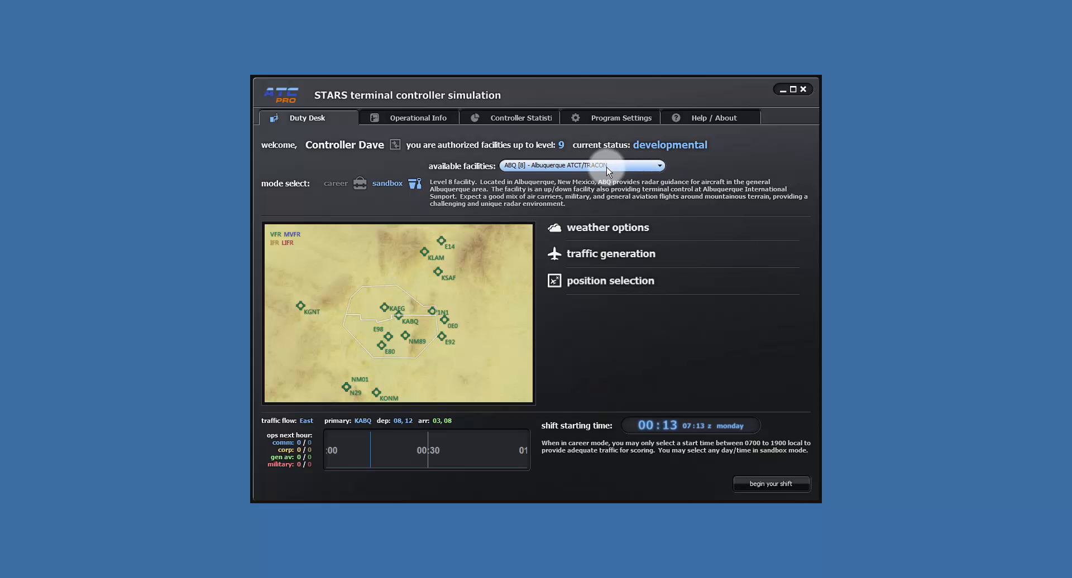
pyautogui.click(607, 227)
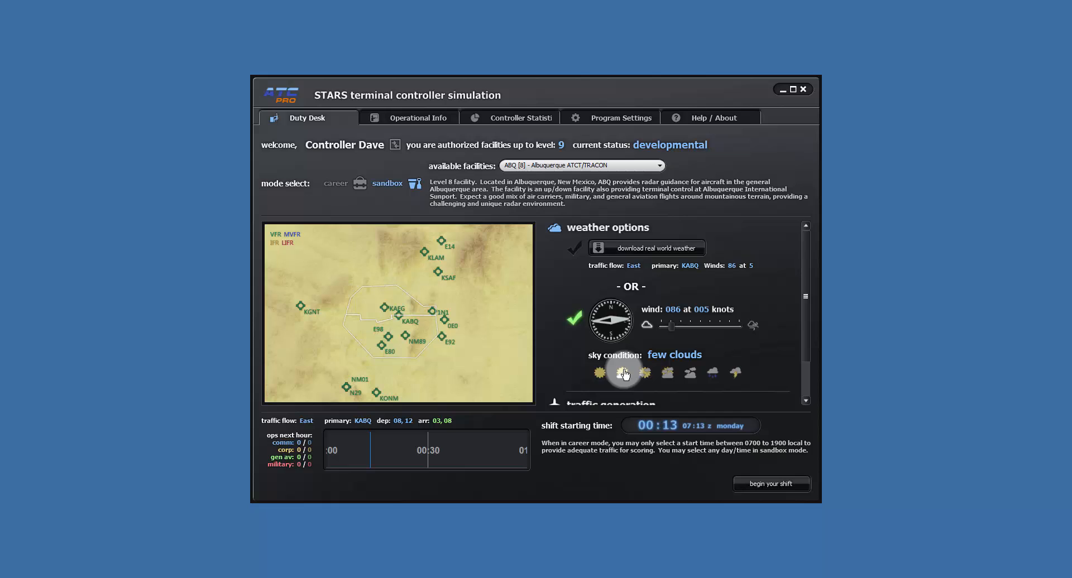
pyautogui.moveTo(693, 372)
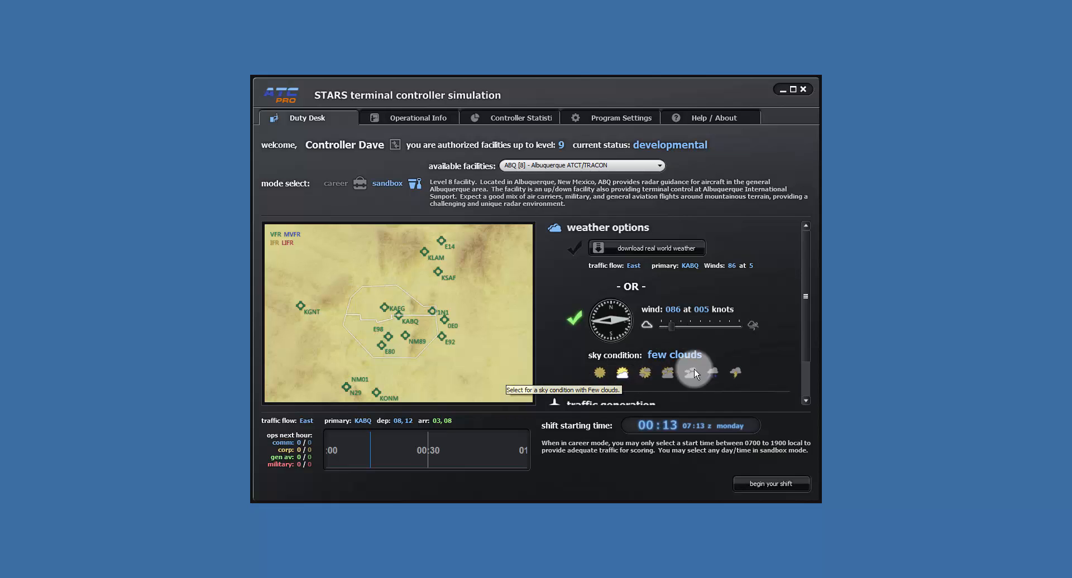
pyautogui.scroll(-3)
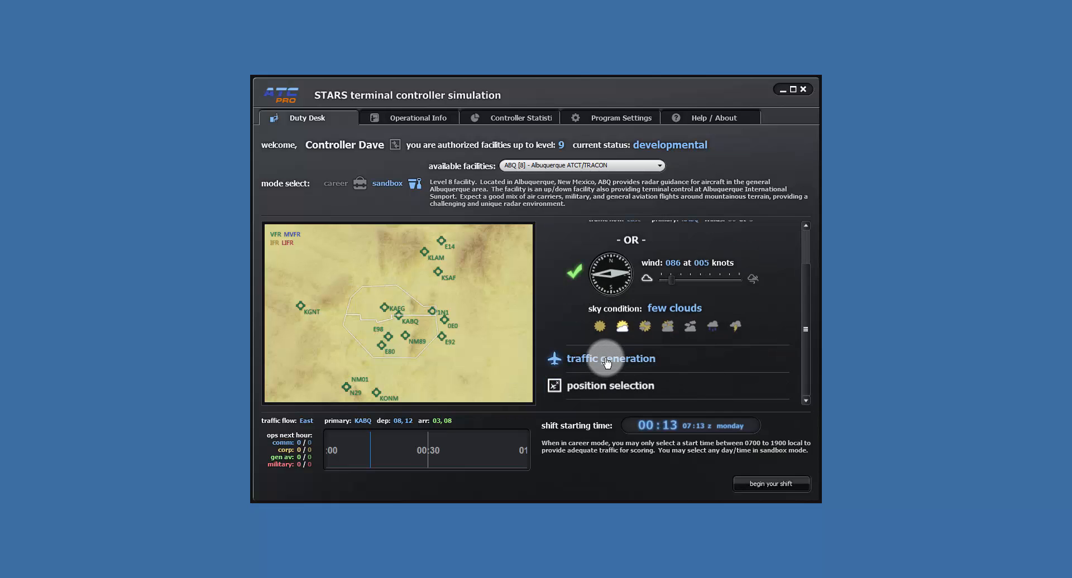
# Expand Traffic Generation to review 0% departures and 100% commercial arrivals
pyautogui.click(611, 358)
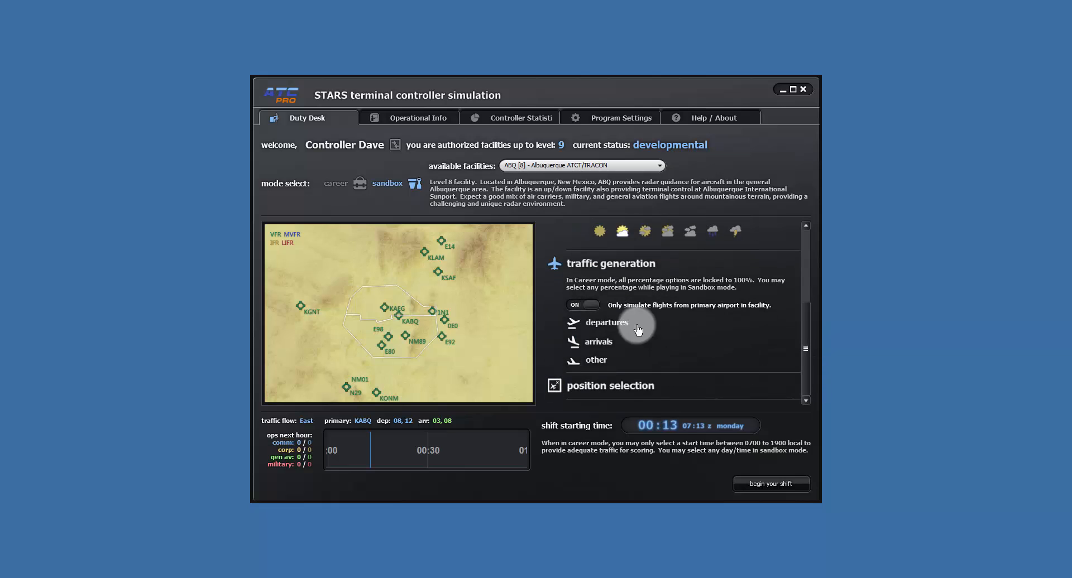
pyautogui.click(606, 321)
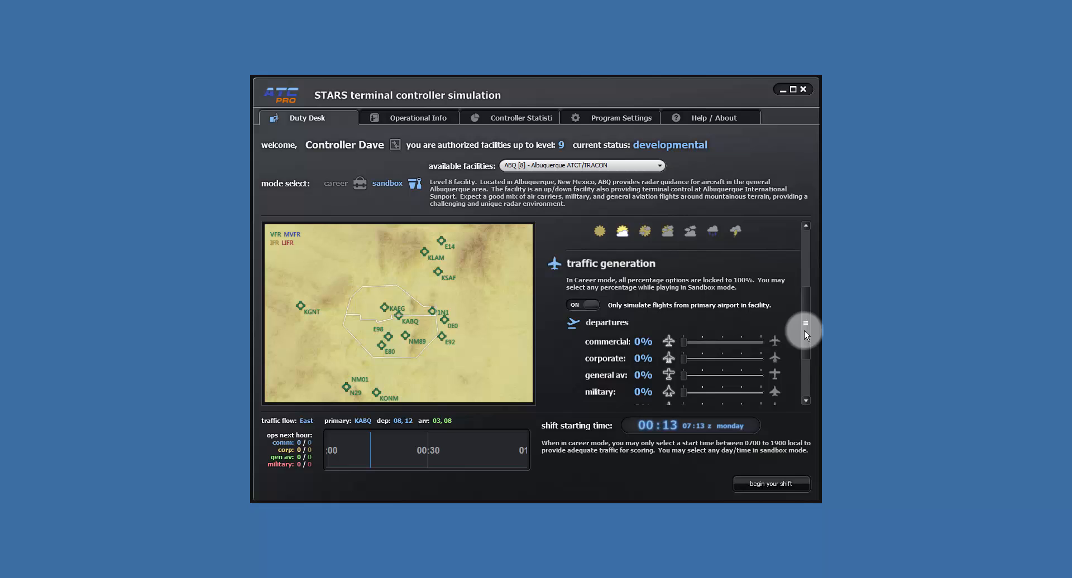
pyautogui.scroll(-3)
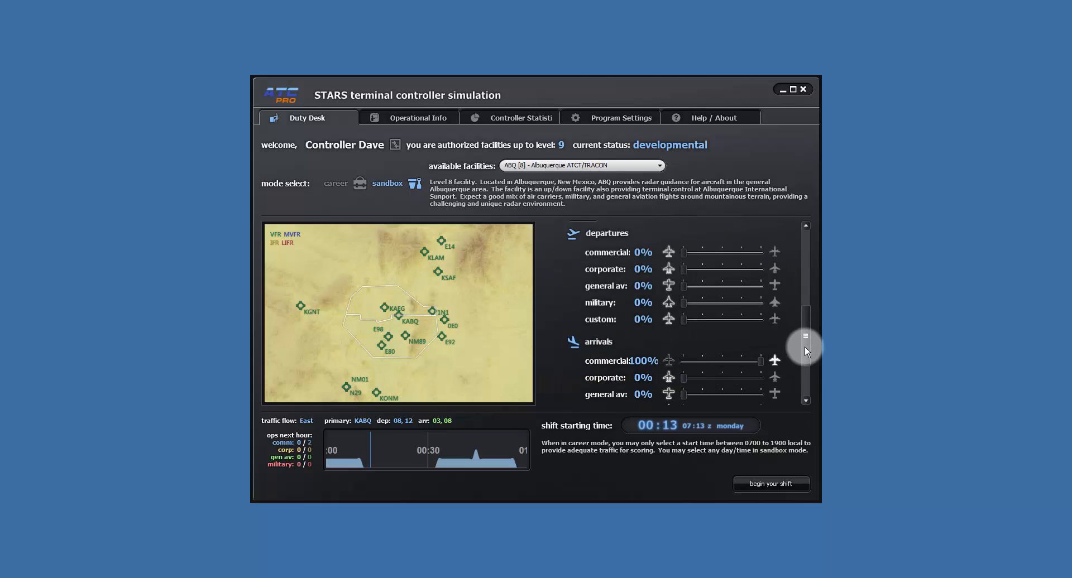
pyautogui.scroll(-3)
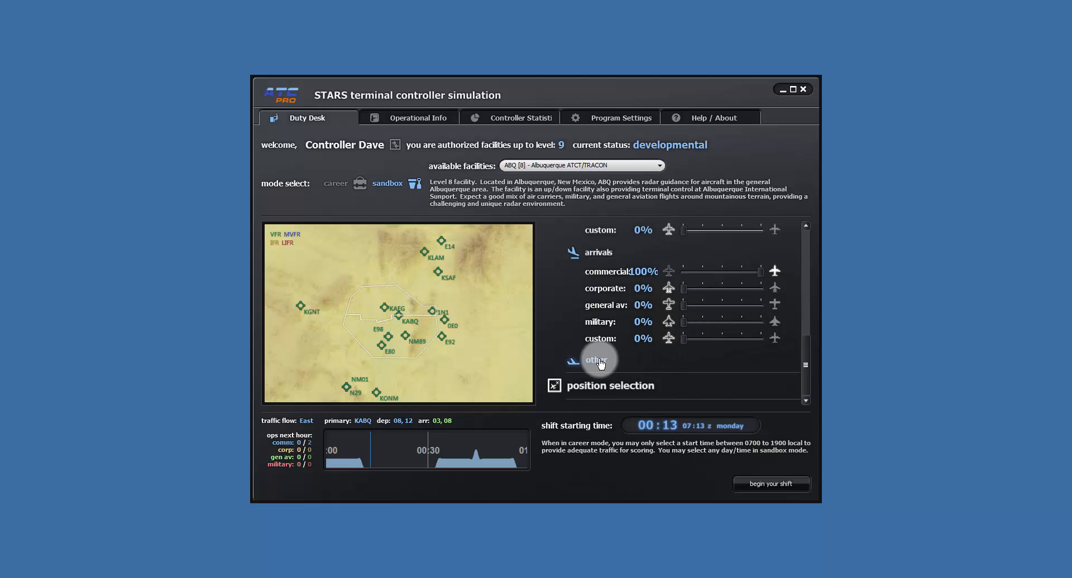
pyautogui.scroll(-3)
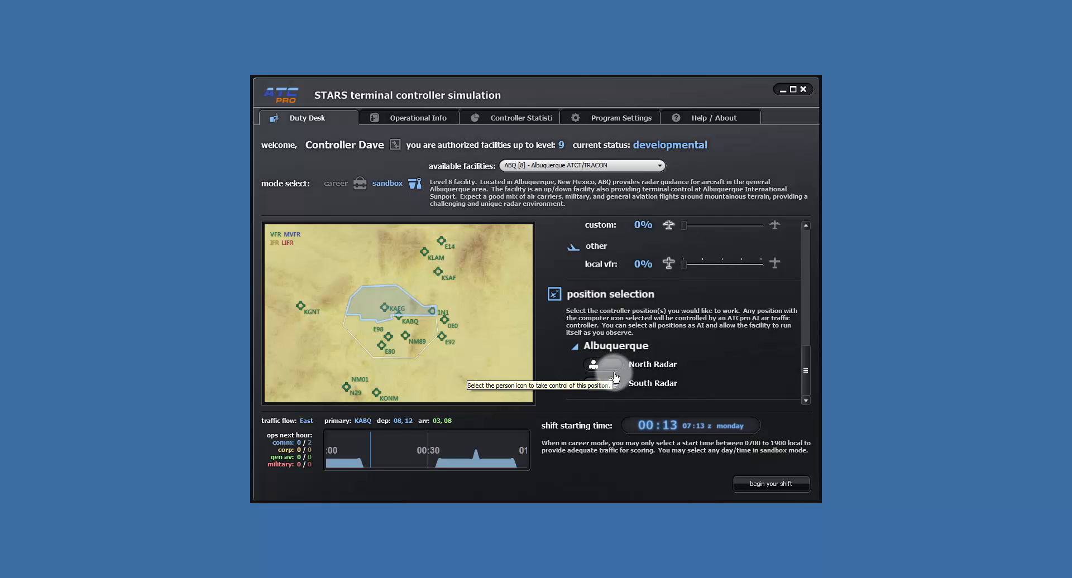
pyautogui.moveTo(613, 382)
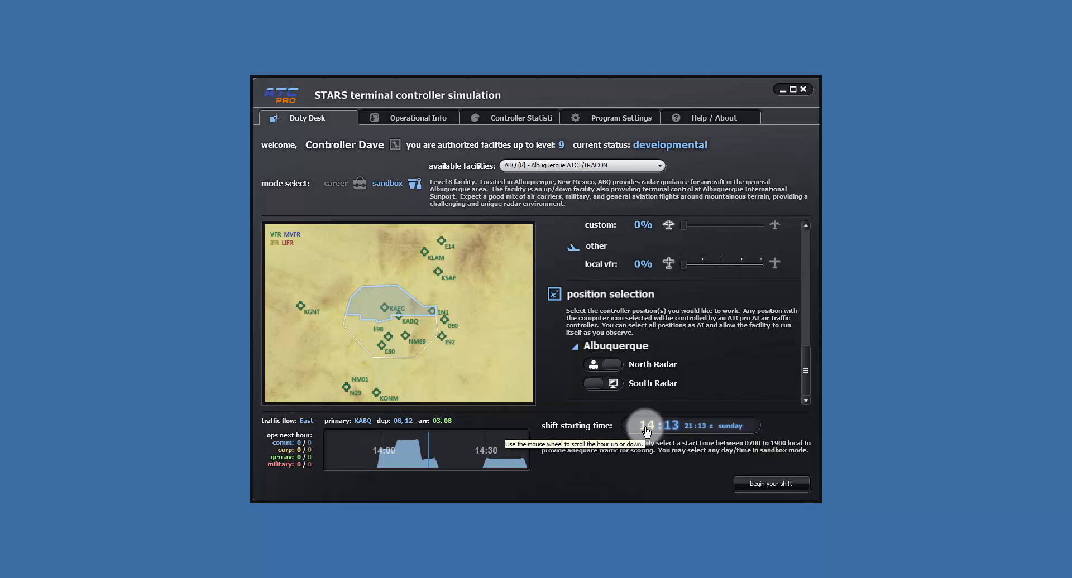
# Set the shift start to 11:22 Saturday and begin the shift on North Radar
pyautogui.scroll(-3)
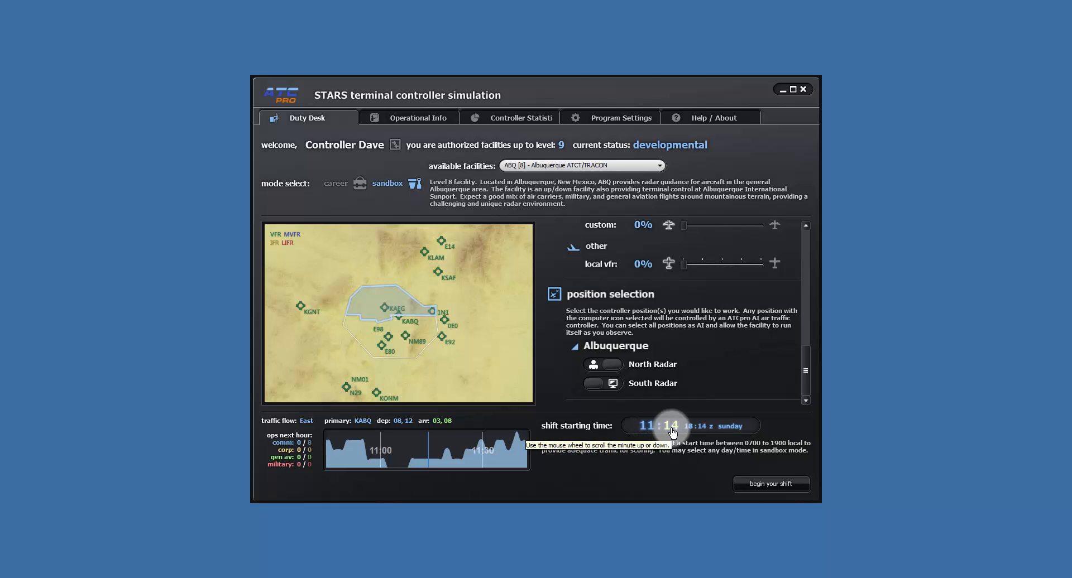
pyautogui.scroll(-3)
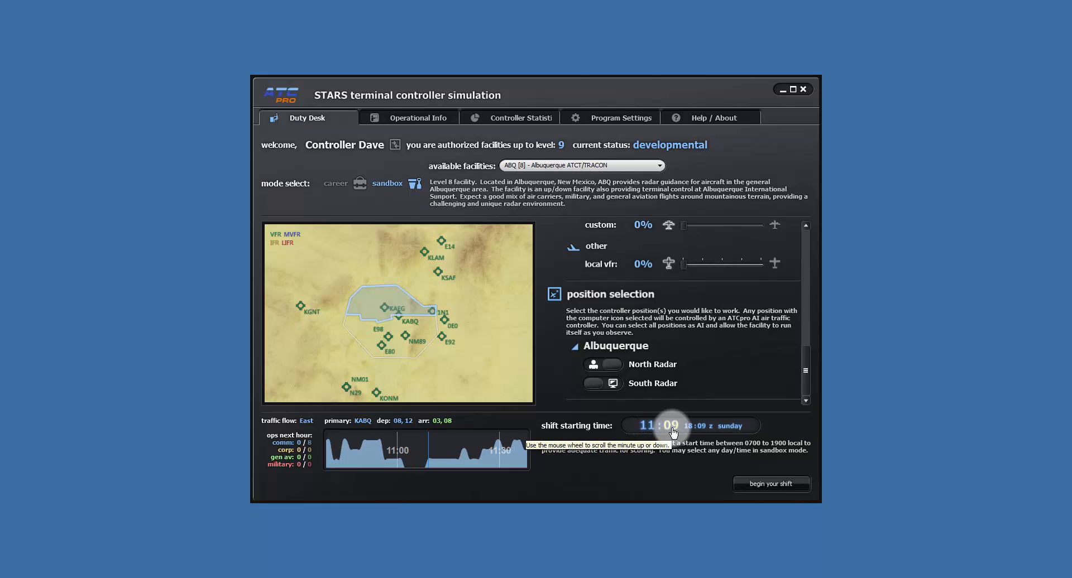
pyautogui.scroll(3)
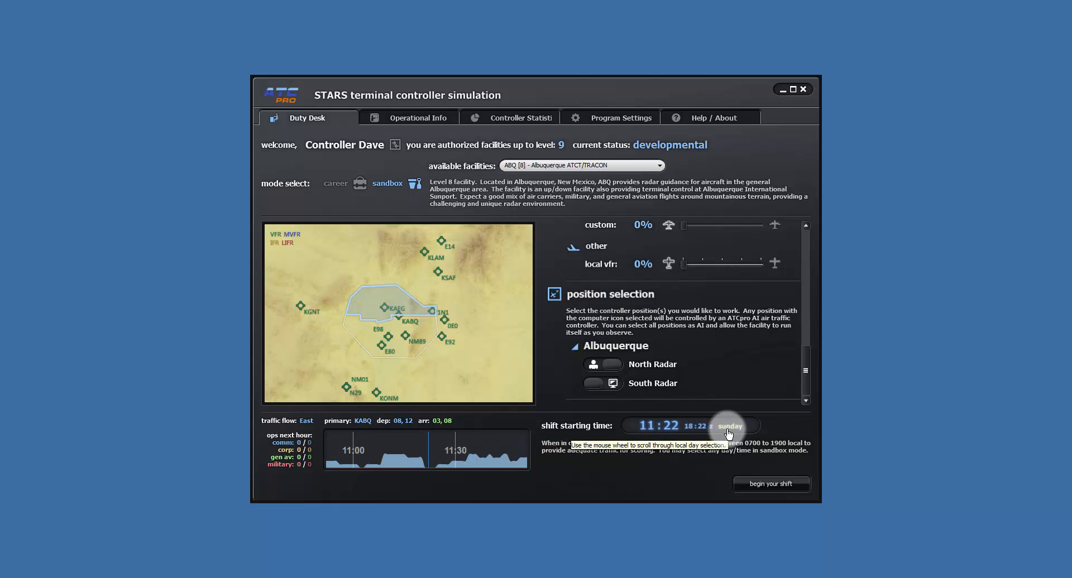
pyautogui.scroll(3)
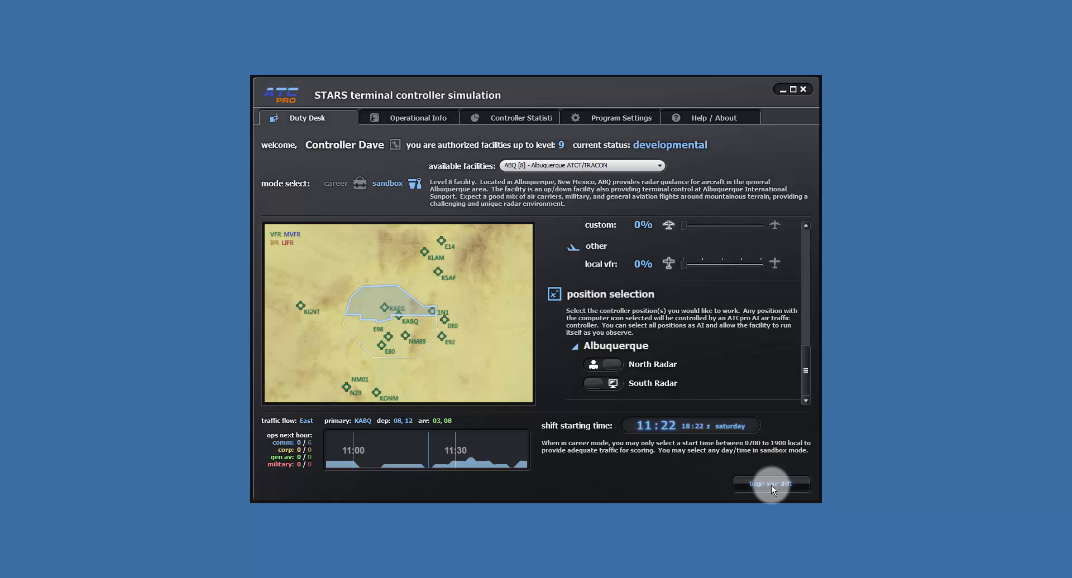
pyautogui.click(769, 484)
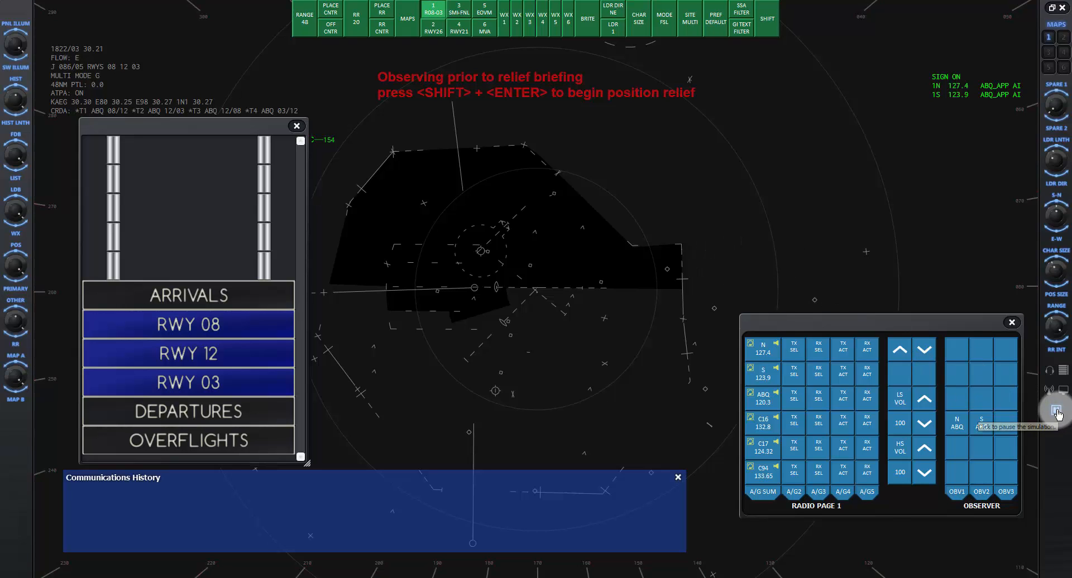
# Pause the simulation and close the Radio Page window
pyautogui.click(1058, 409)
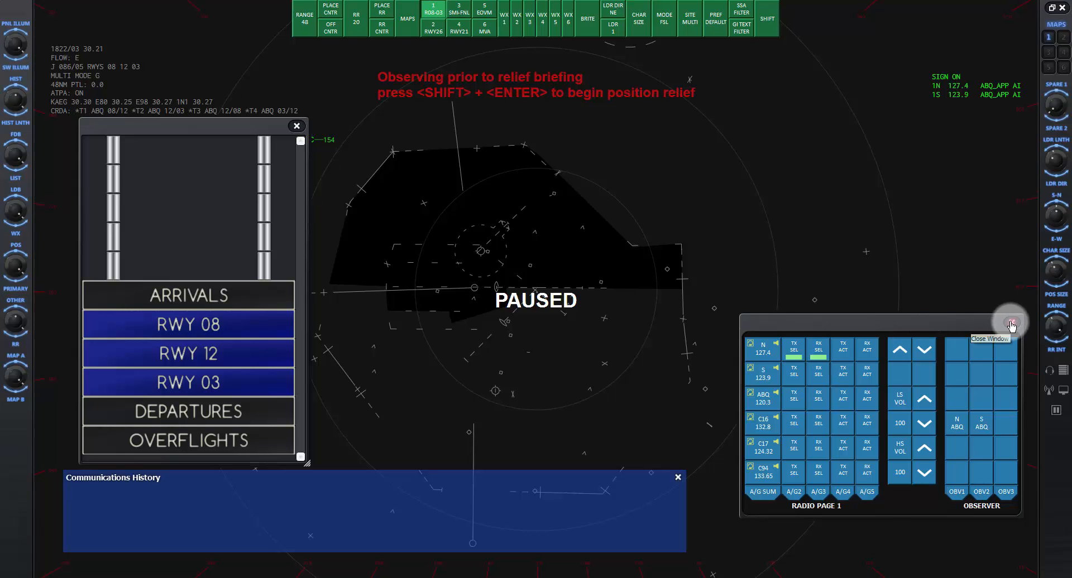
pyautogui.click(1011, 321)
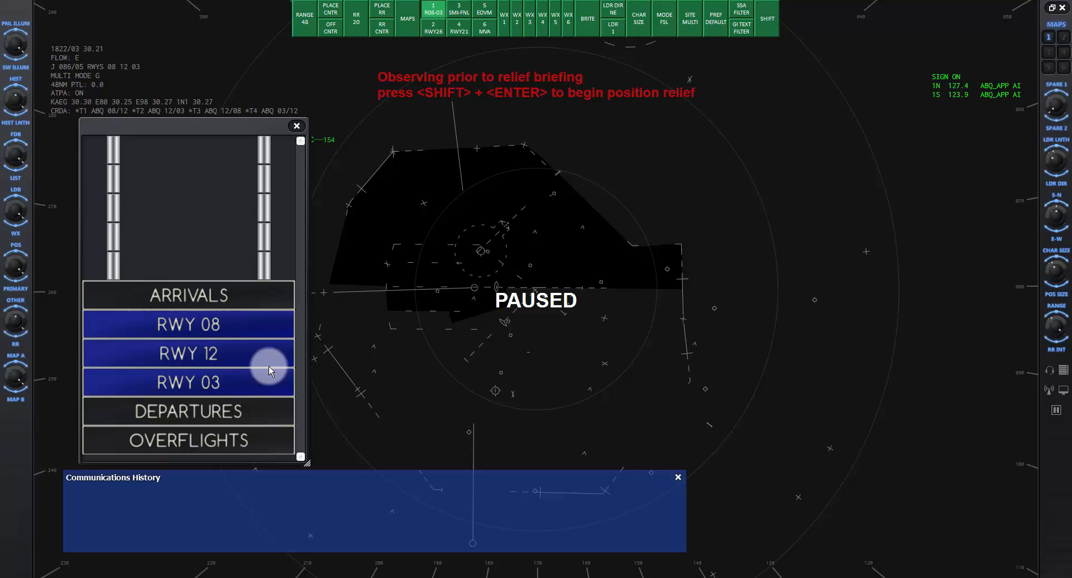
pyautogui.moveTo(154, 257)
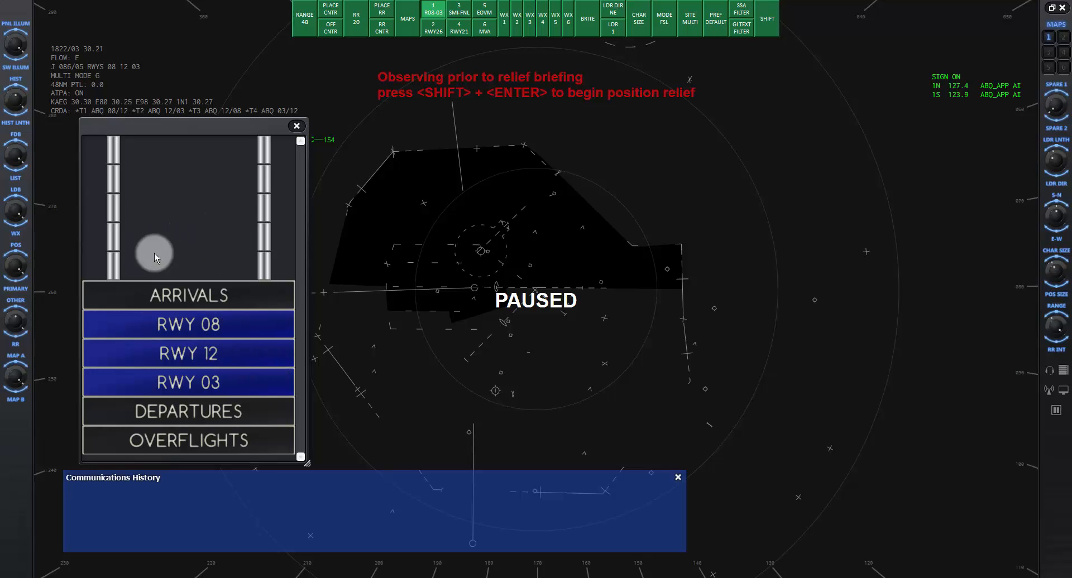
pyautogui.moveTo(254, 325)
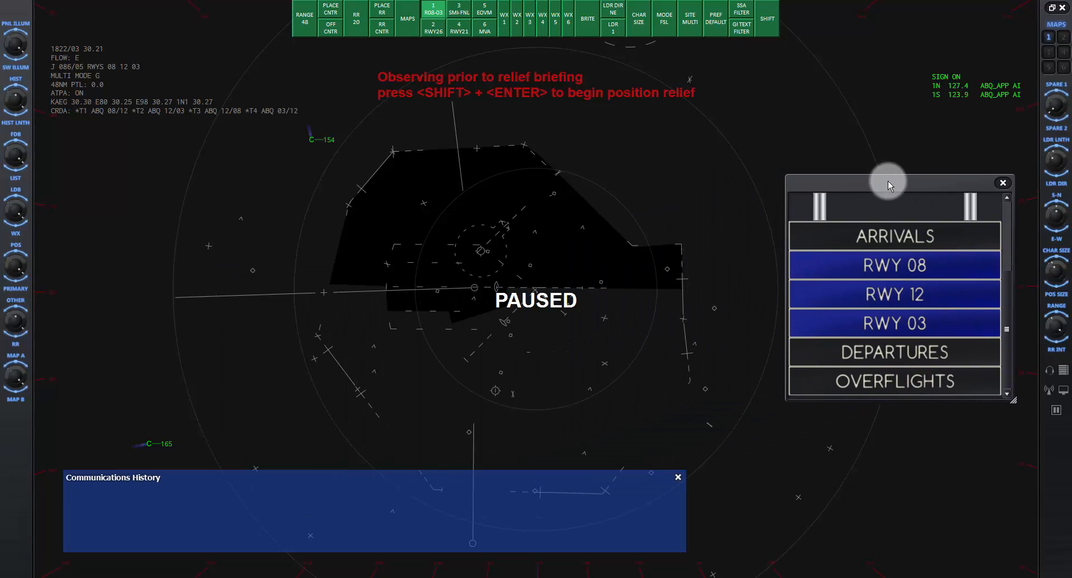
pyautogui.moveTo(225, 369)
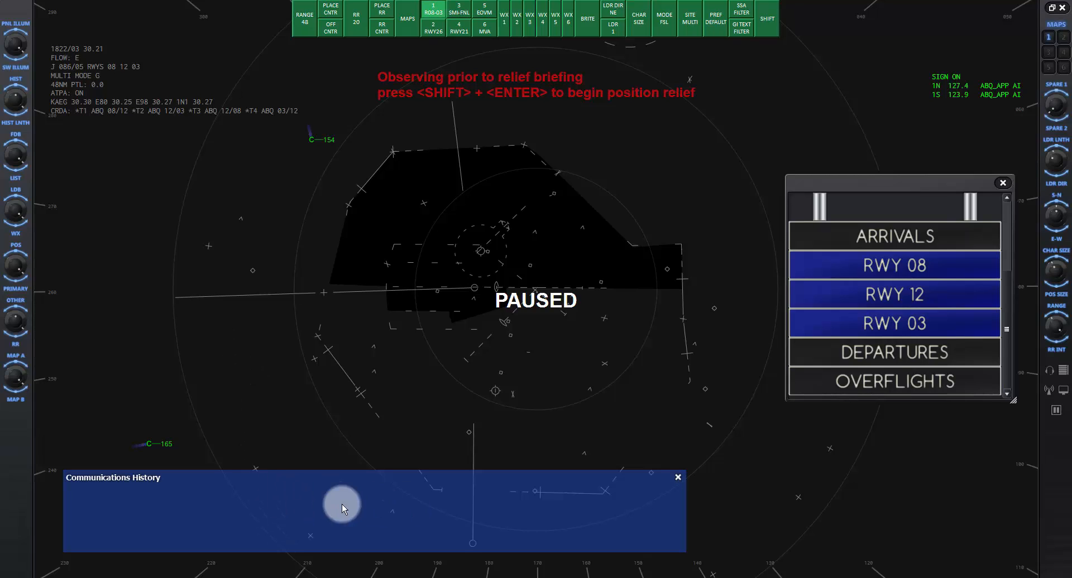
pyautogui.moveTo(683, 506)
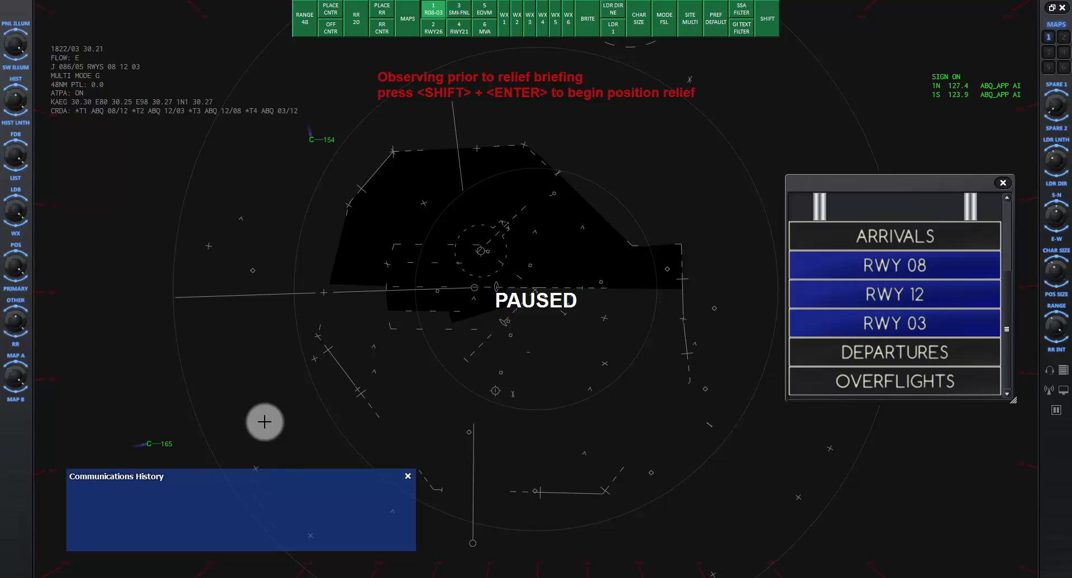
pyautogui.moveTo(476, 421)
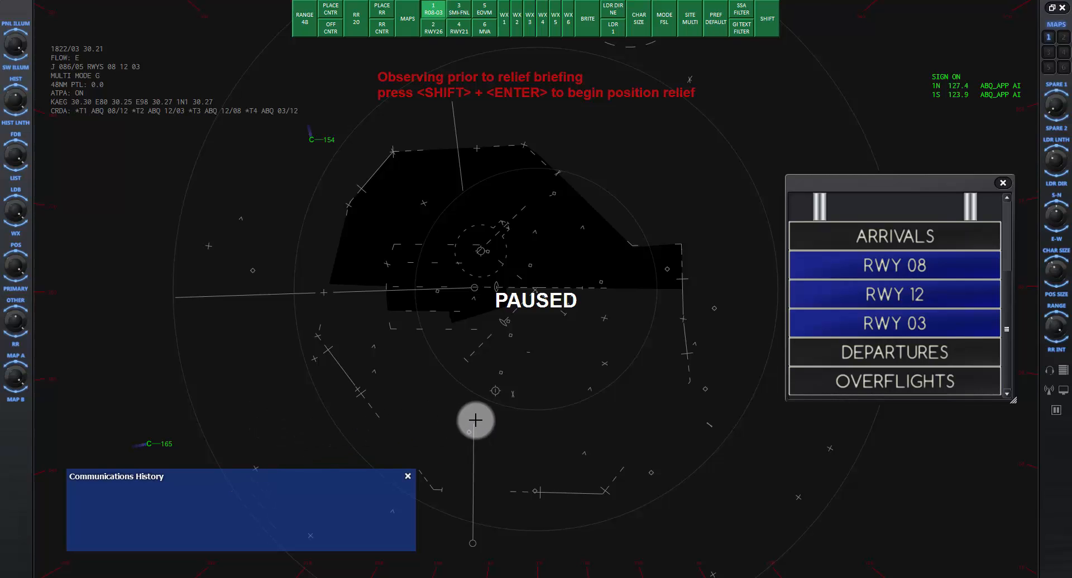
pyautogui.moveTo(1058, 410)
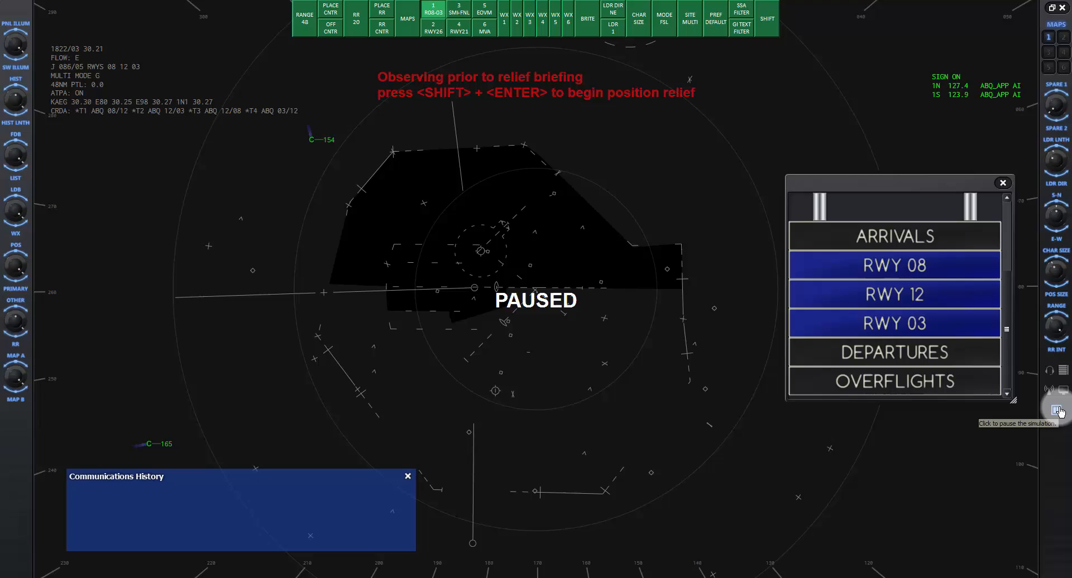
# Unpause the simulation so SKW4462 appears moving on the scope
pyautogui.click(1059, 410)
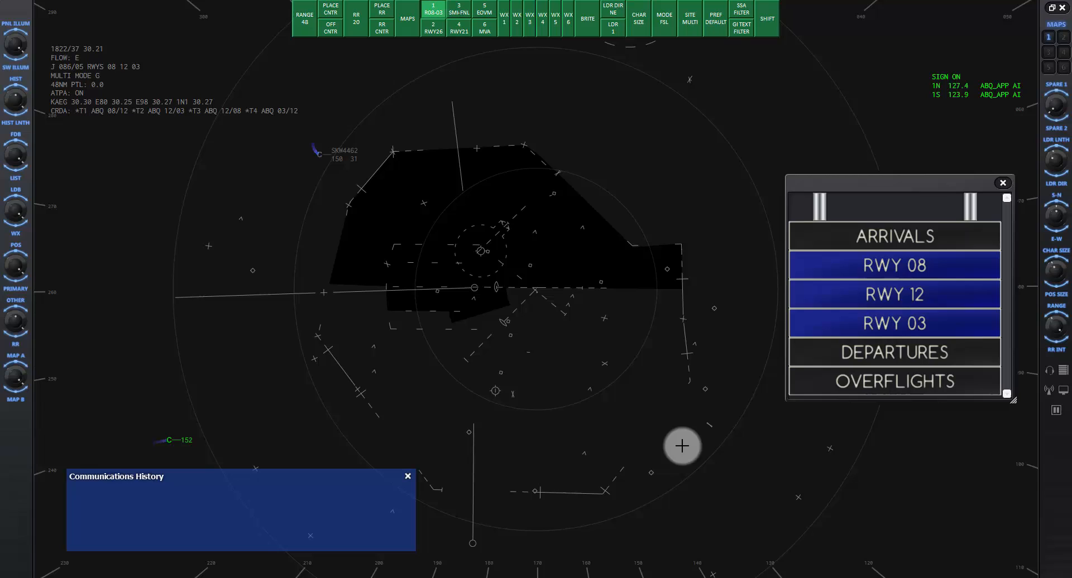
pyautogui.moveTo(306, 139)
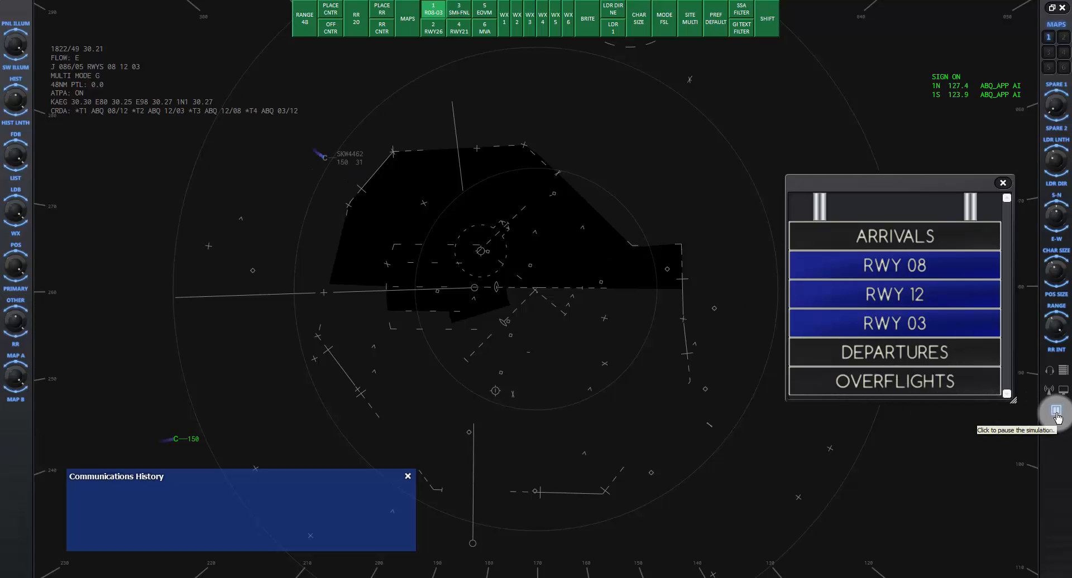
# Pause the simulation and reduce the radar range from 48 to 24 miles
pyautogui.click(1062, 410)
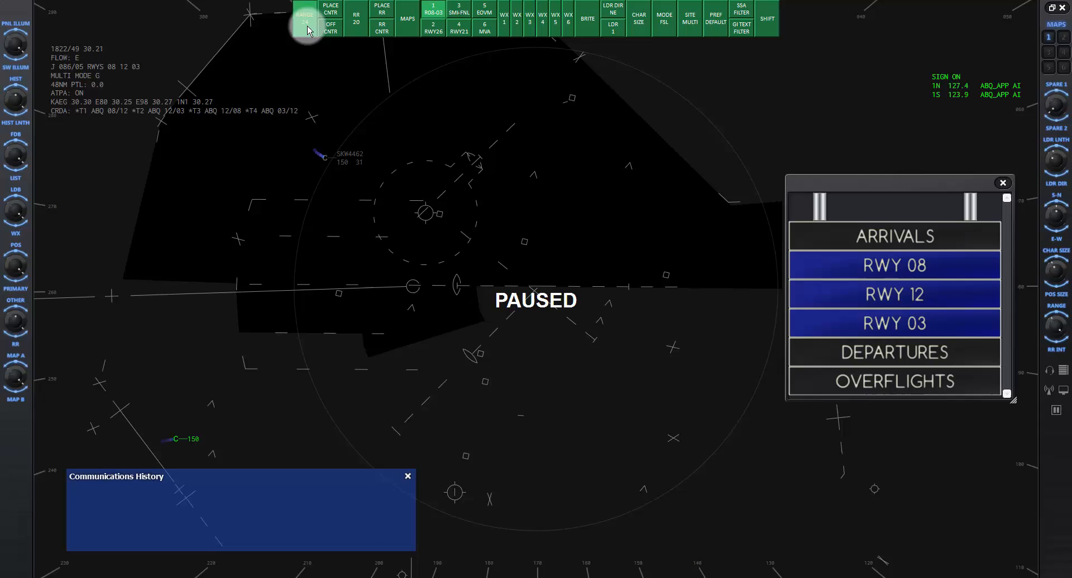
pyautogui.click(304, 13)
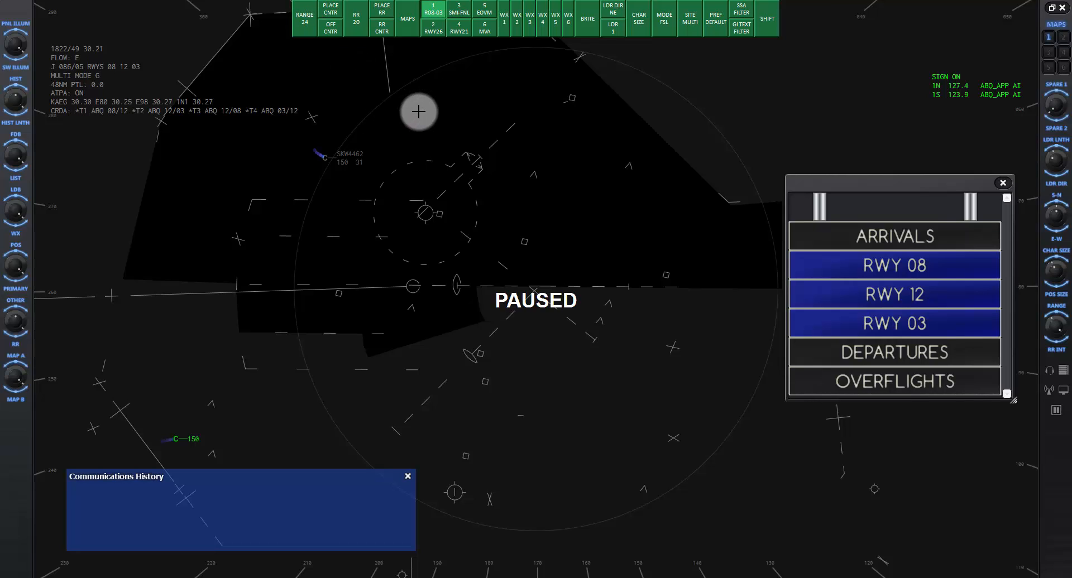
# Display video map 6 MVA from the MAPS list
pyautogui.click(408, 19)
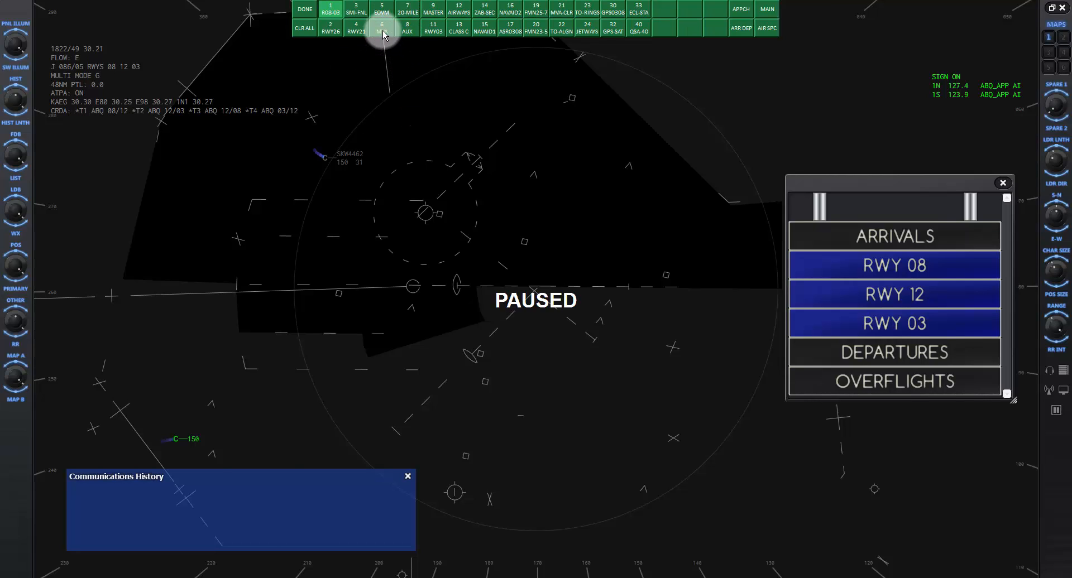
pyautogui.click(382, 27)
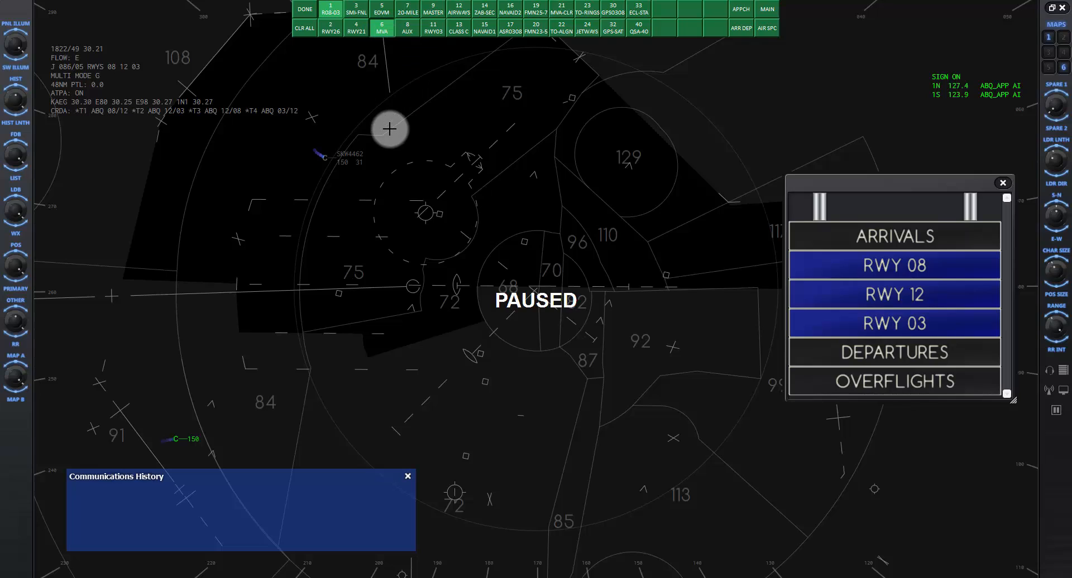
pyautogui.moveTo(349, 90)
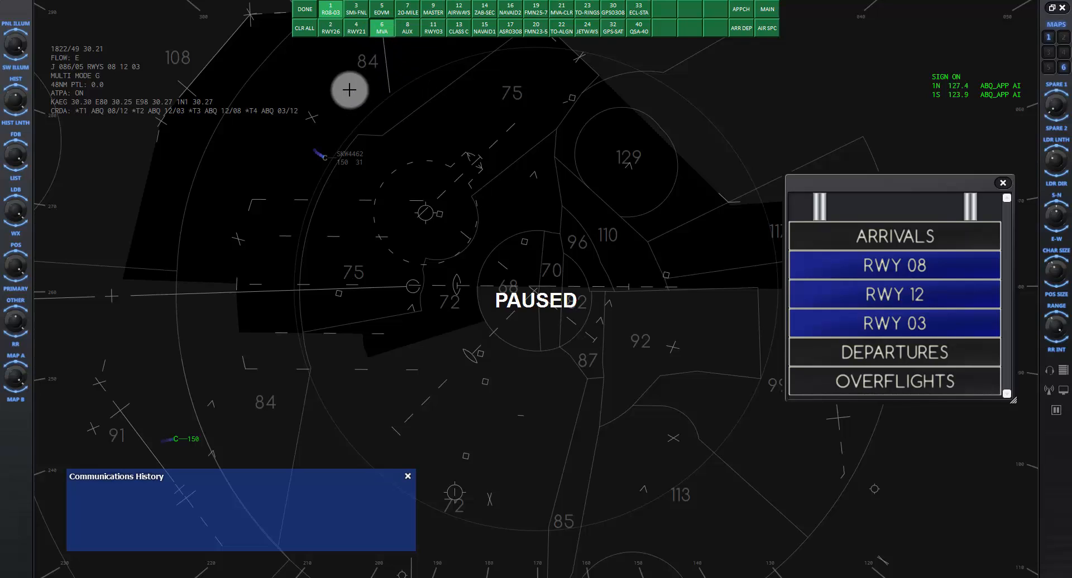
pyautogui.moveTo(475, 86)
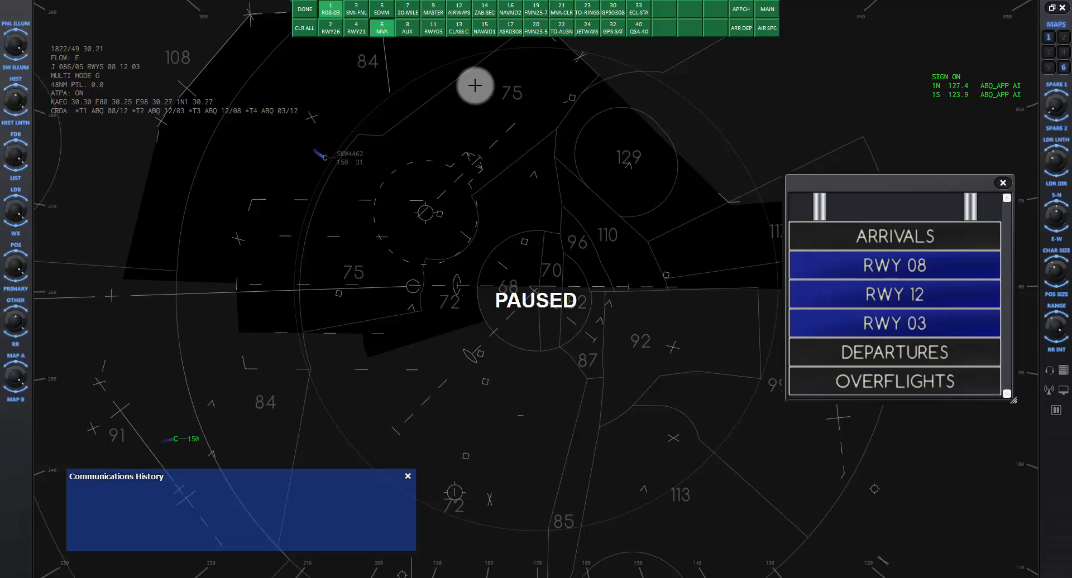
pyautogui.moveTo(425, 307)
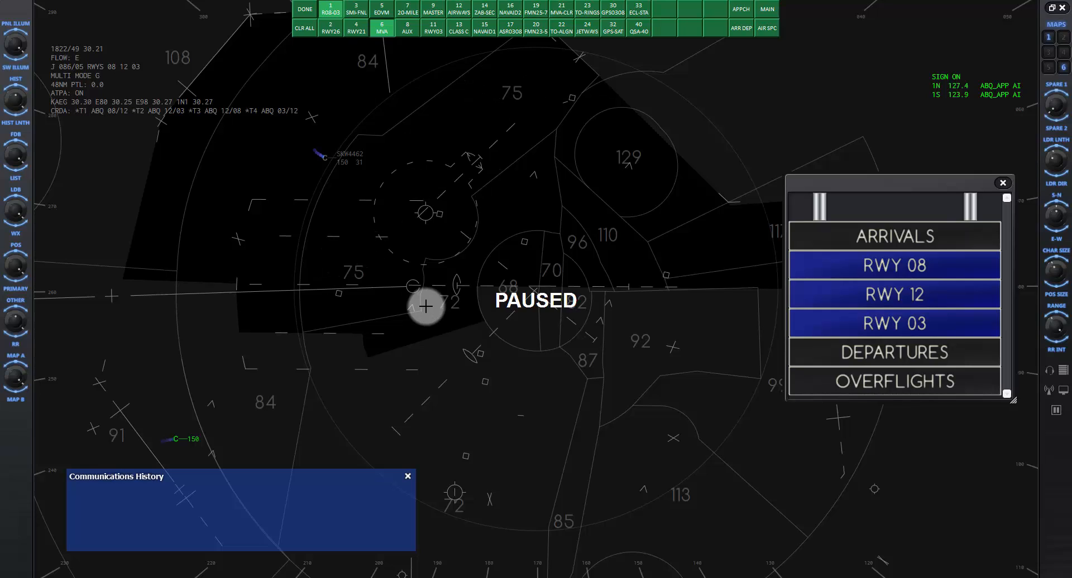
pyautogui.moveTo(289, 208)
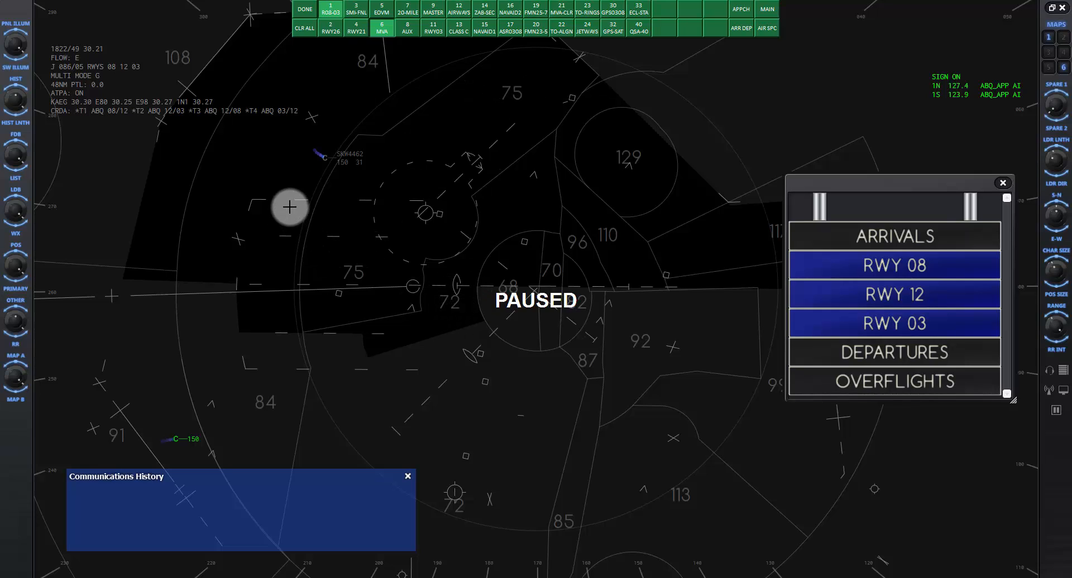
pyautogui.moveTo(348, 156)
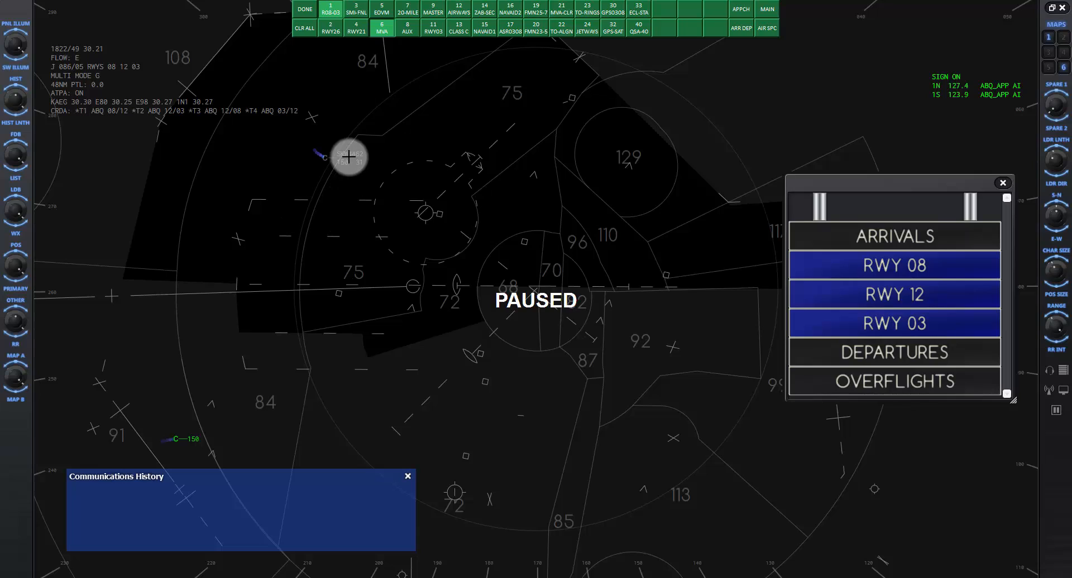
pyautogui.moveTo(349, 56)
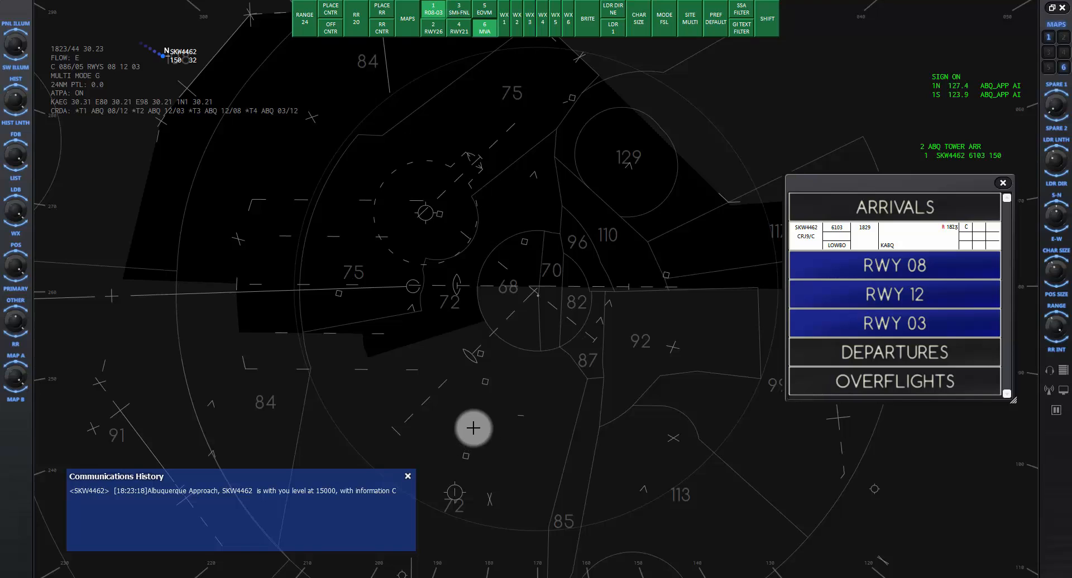
pyautogui.moveTo(246, 157)
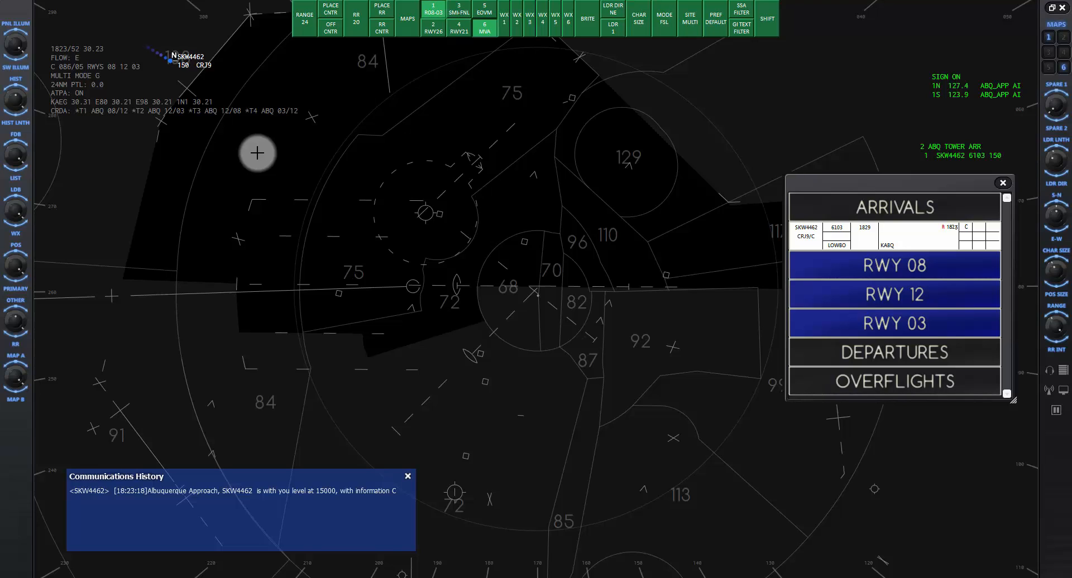
# Tell SKW4462 to expect runway 08 and file its strip in the RWY 08 bay
pyautogui.click(893, 265)
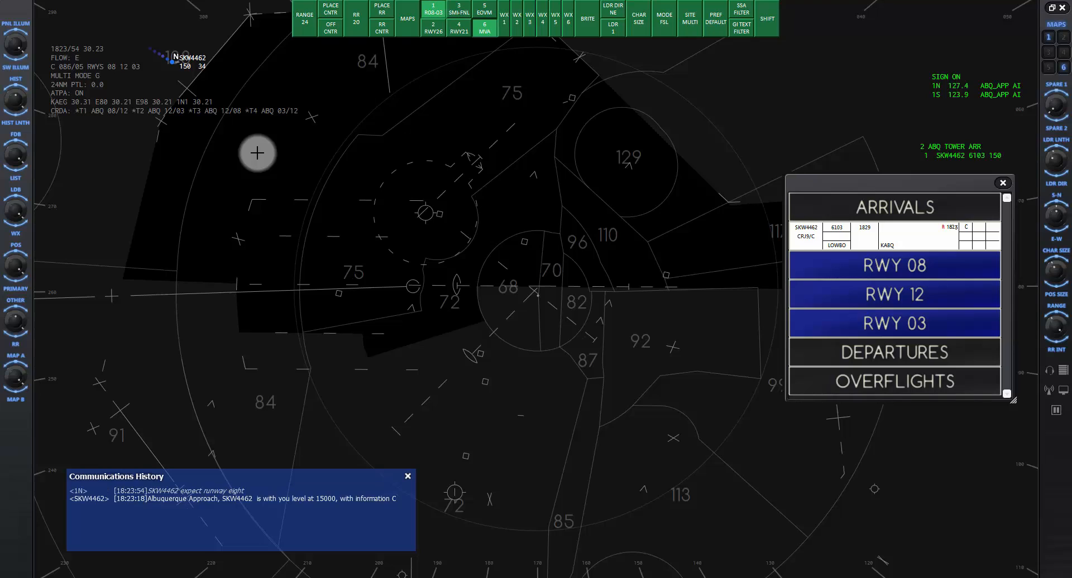
pyautogui.click(894, 265)
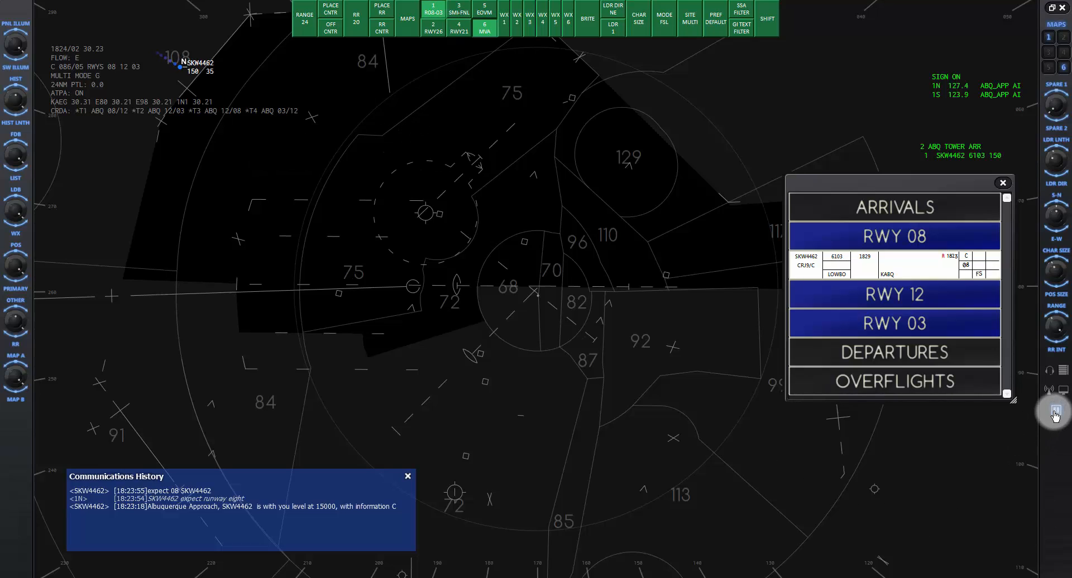
# Pause the simulation and display the KABQ 405 LOWBO3 procedure map
pyautogui.click(1053, 410)
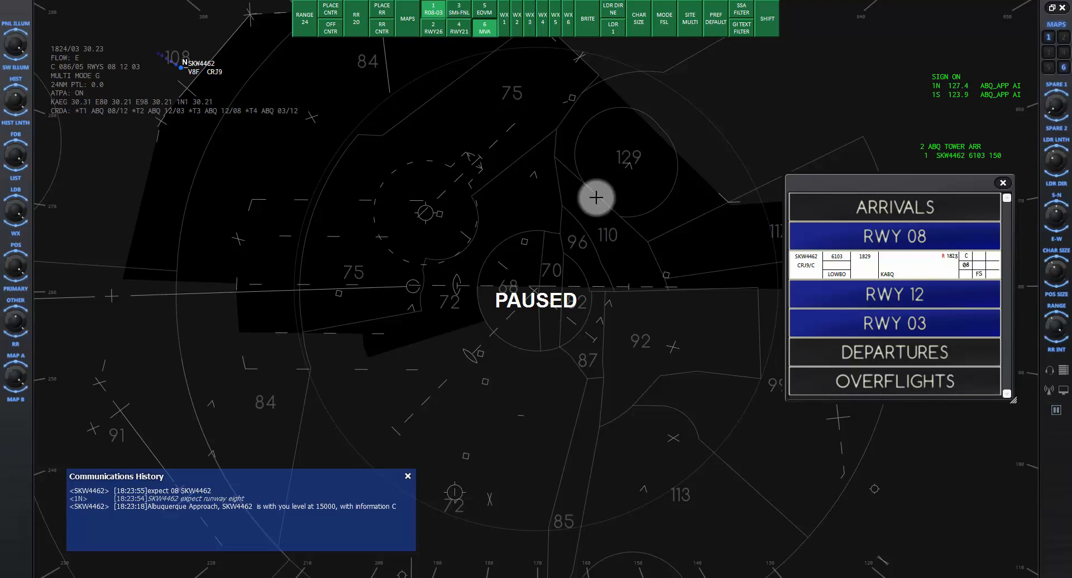
pyautogui.moveTo(405, 37)
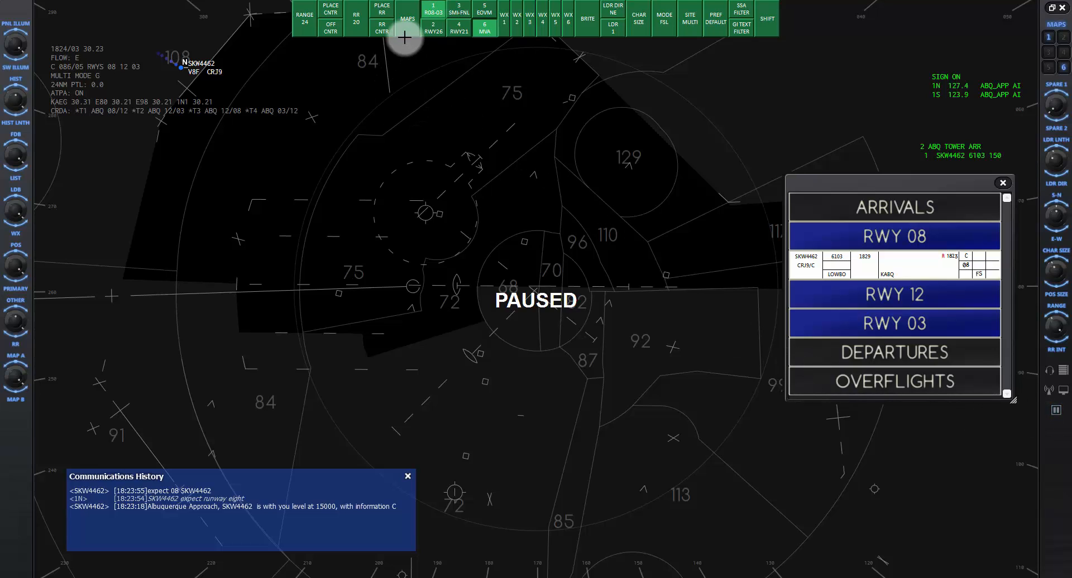
pyautogui.click(407, 19)
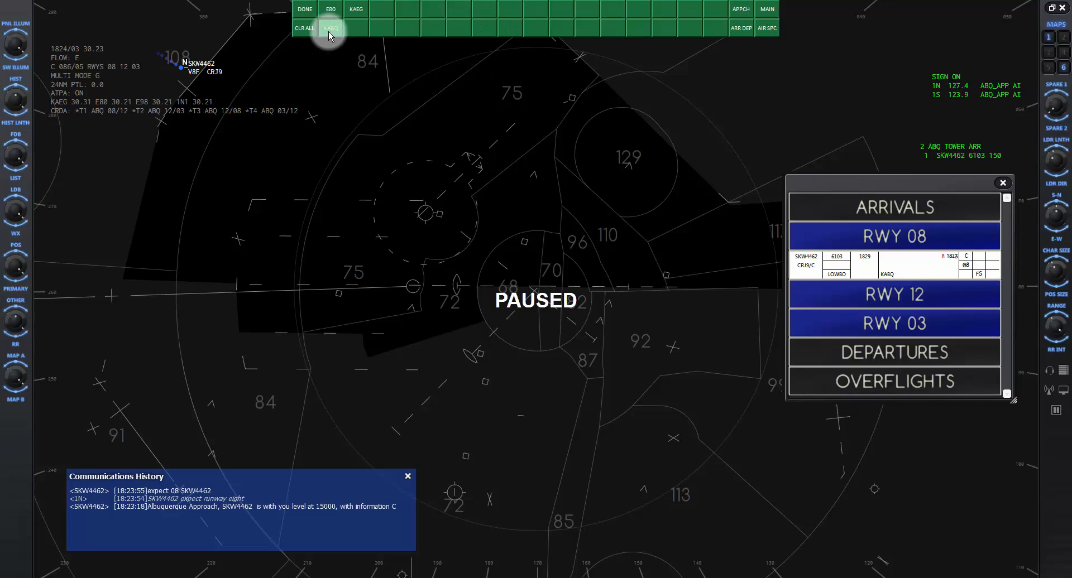
pyautogui.click(330, 28)
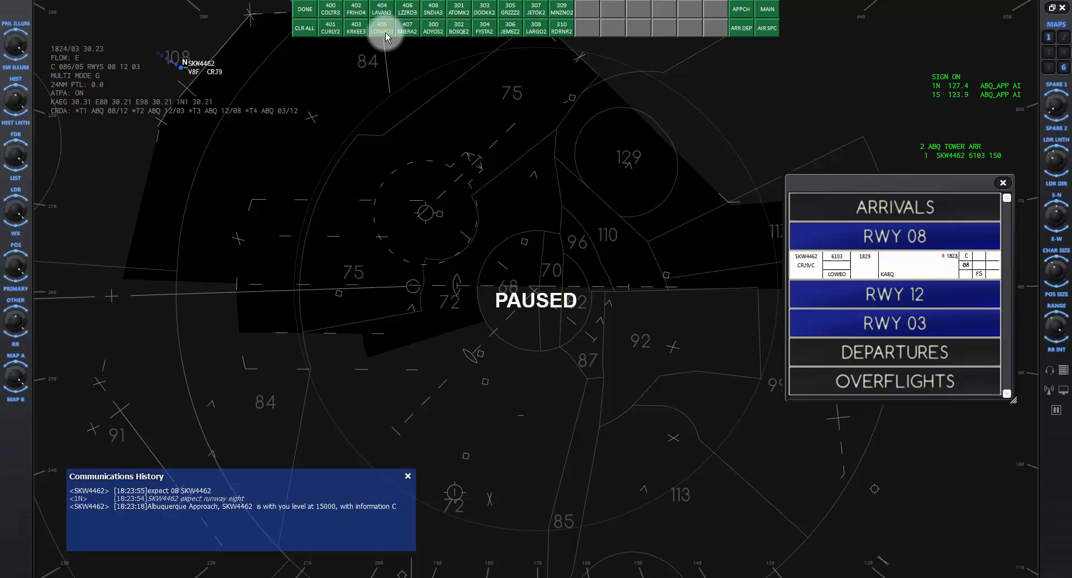
pyautogui.click(382, 28)
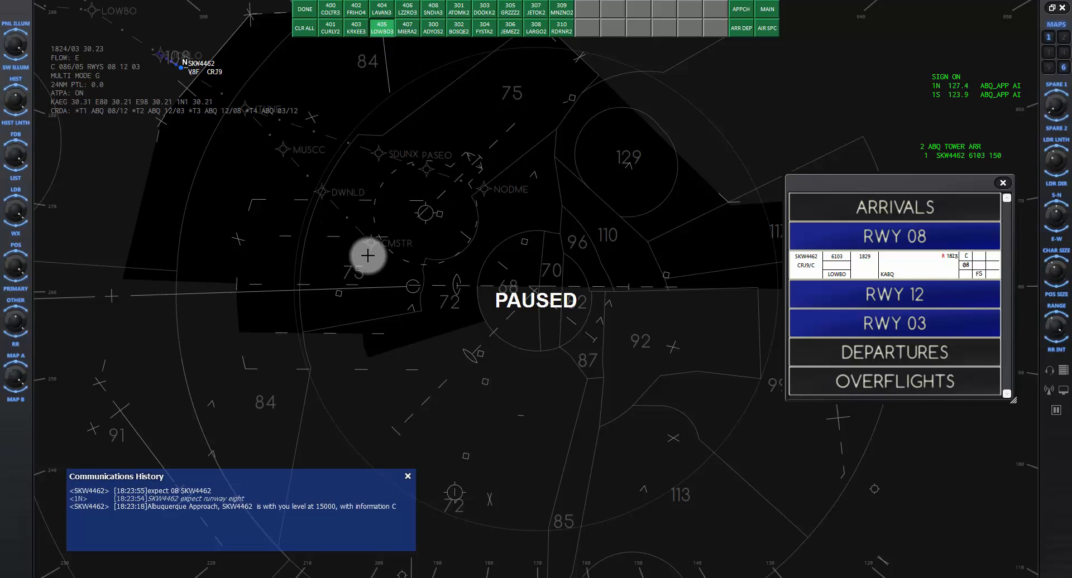
pyautogui.moveTo(355, 97)
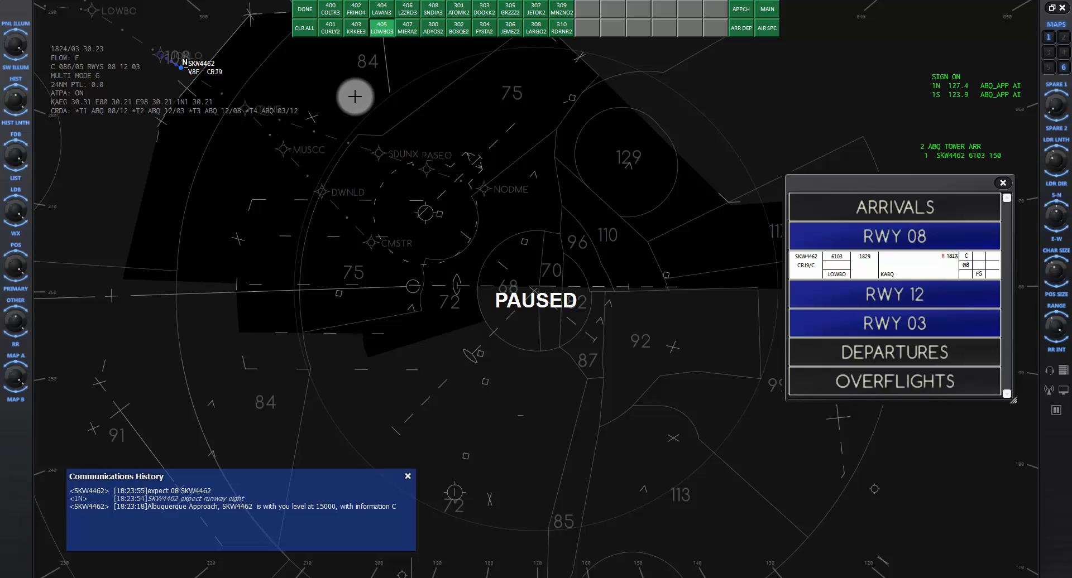
pyautogui.moveTo(312, 87)
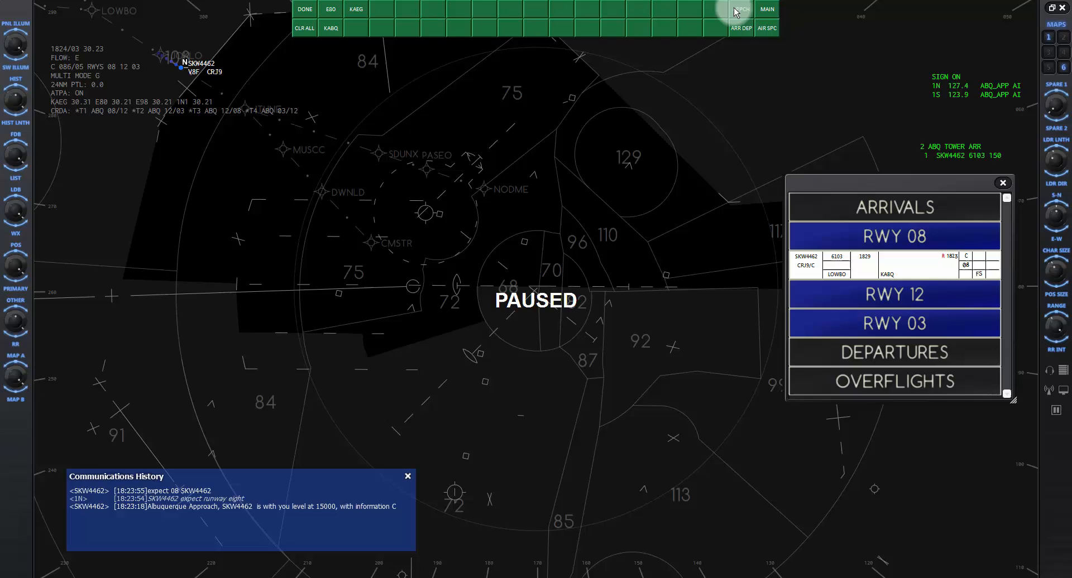
# Display the KABQ APPCH map 208 R08-Z for runway 08
pyautogui.click(740, 9)
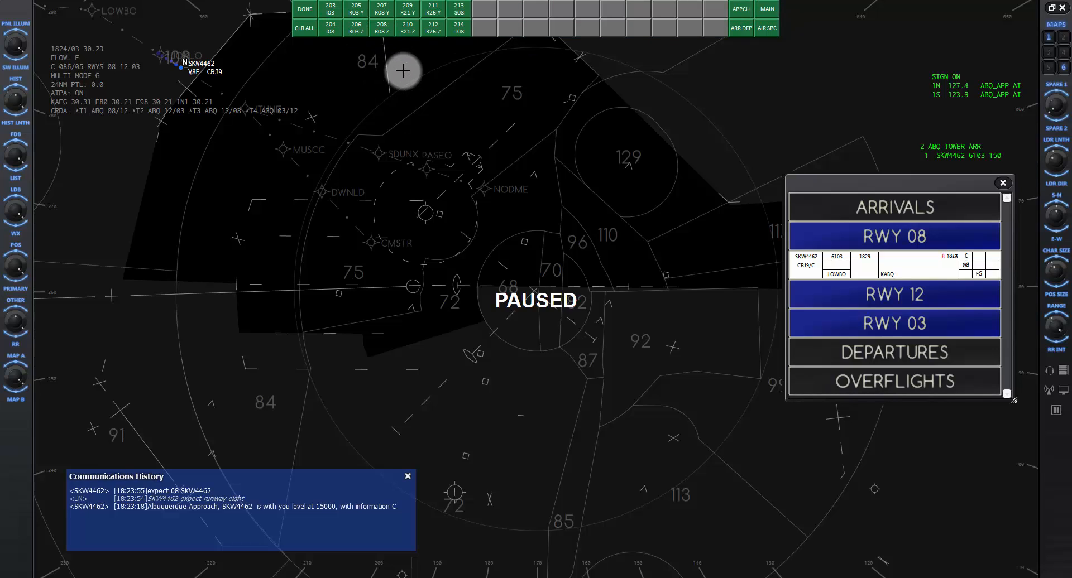
pyautogui.click(382, 28)
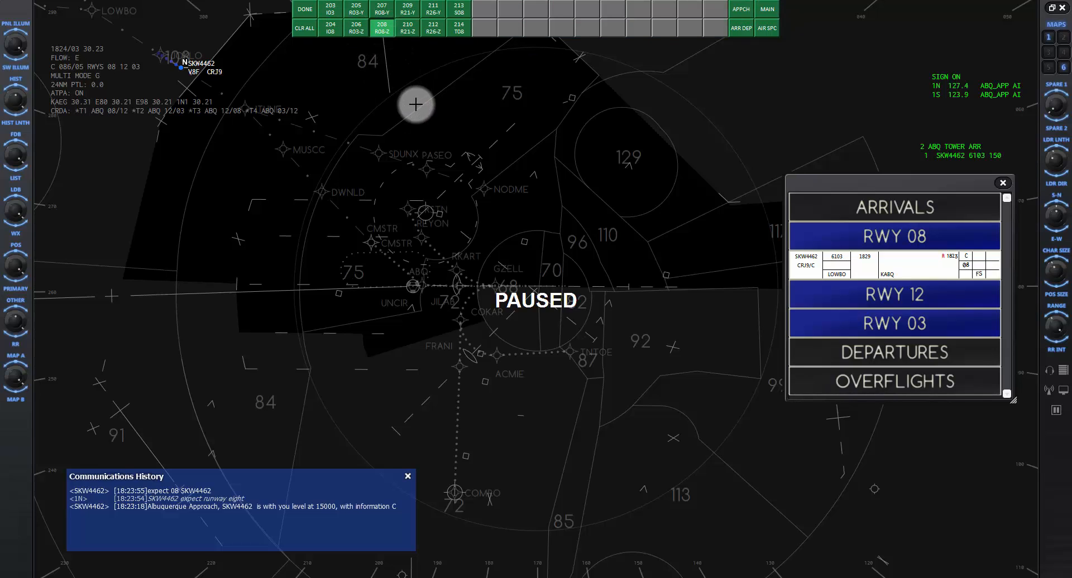
pyautogui.moveTo(439, 280)
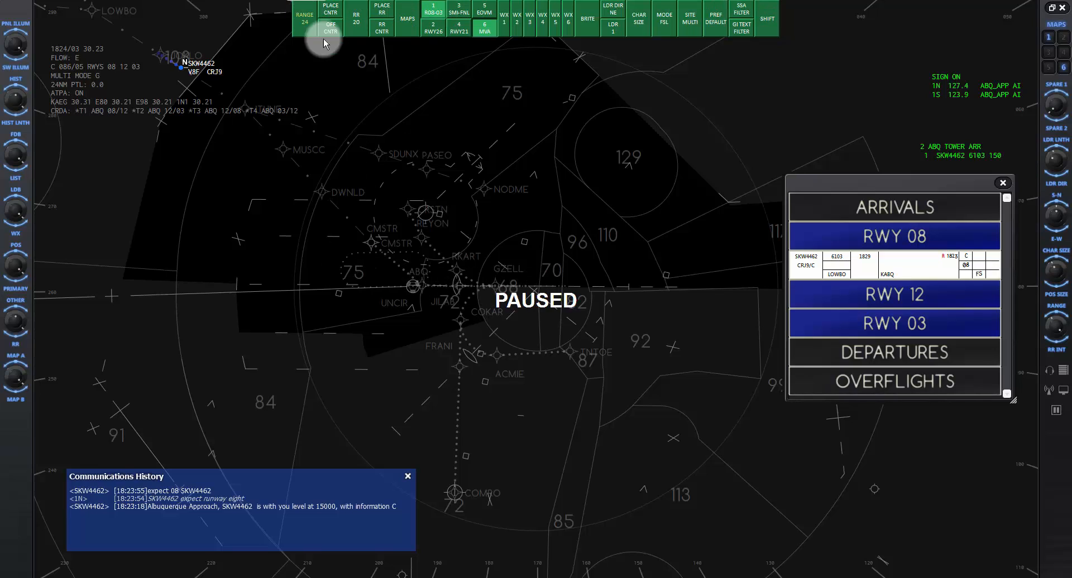
pyautogui.moveTo(460, 85)
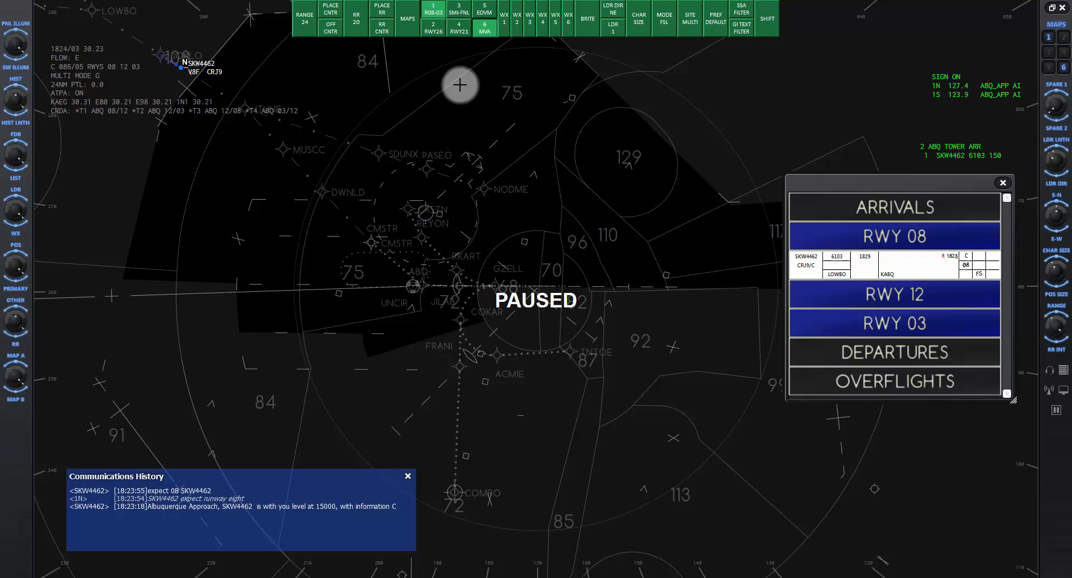
pyautogui.click(690, 19)
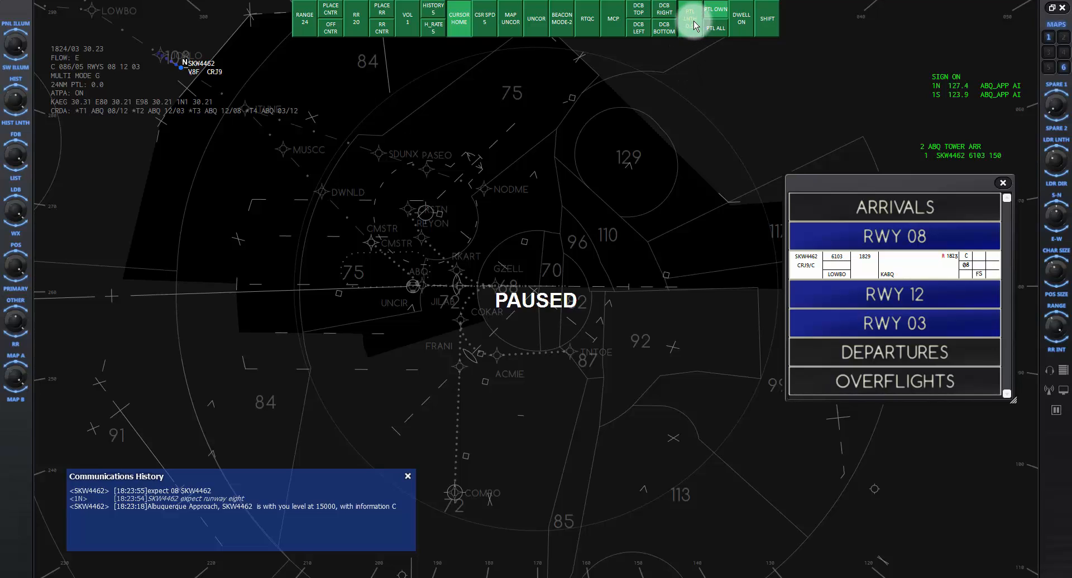
pyautogui.moveTo(689, 15)
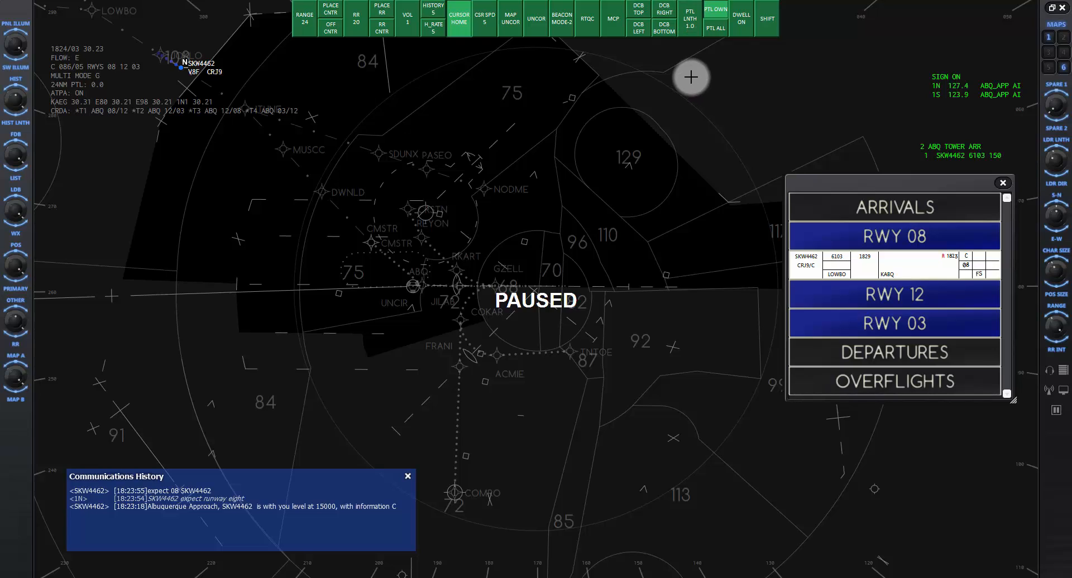
pyautogui.moveTo(238, 101)
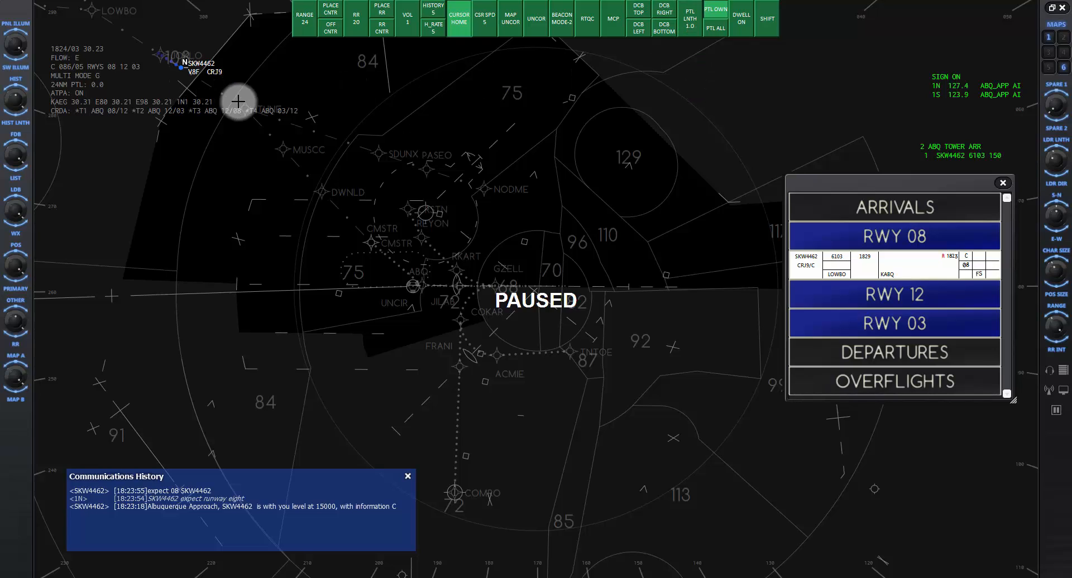
pyautogui.moveTo(308, 87)
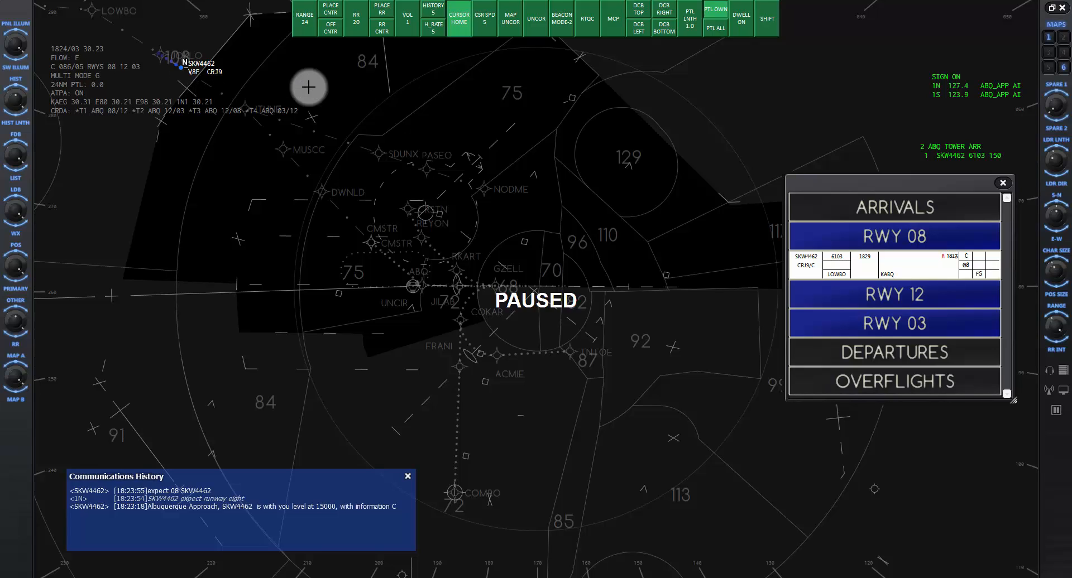
pyautogui.moveTo(415, 86)
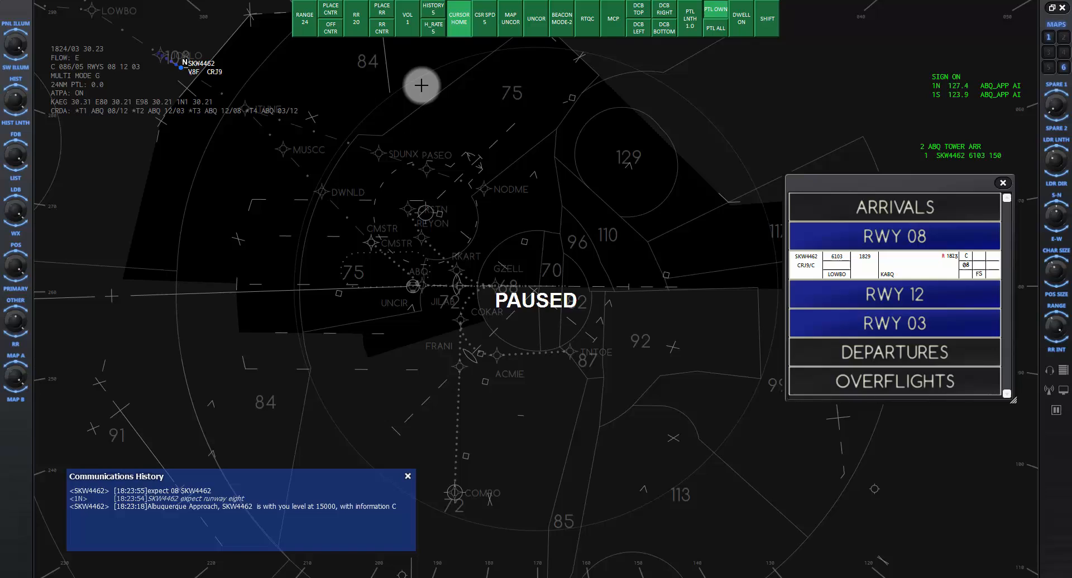
pyautogui.moveTo(767, 19)
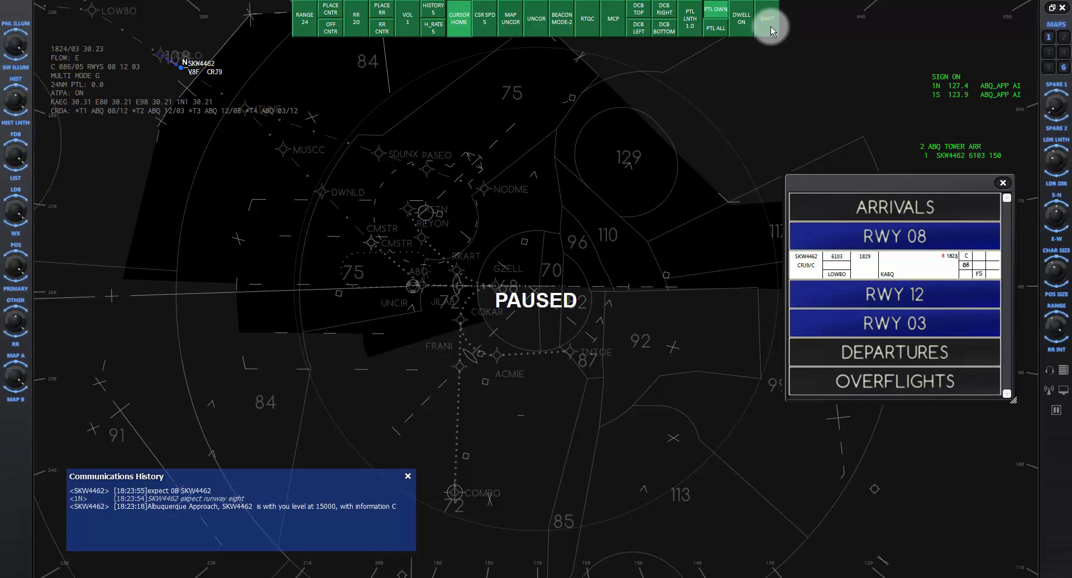
# Switch the DCB to its second page of radar display settings via SHIFT
pyautogui.click(766, 19)
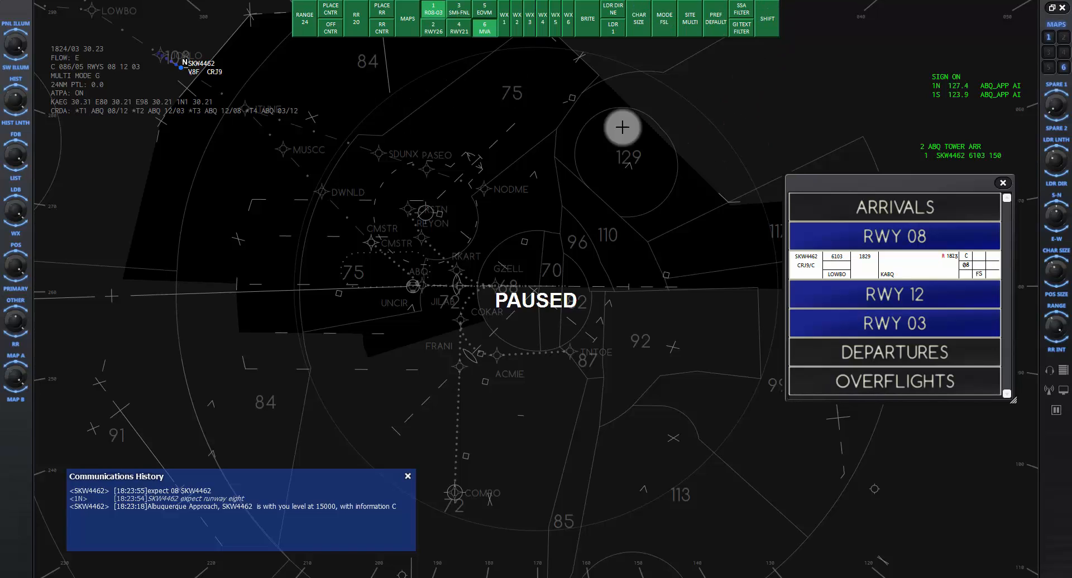
pyautogui.moveTo(266, 66)
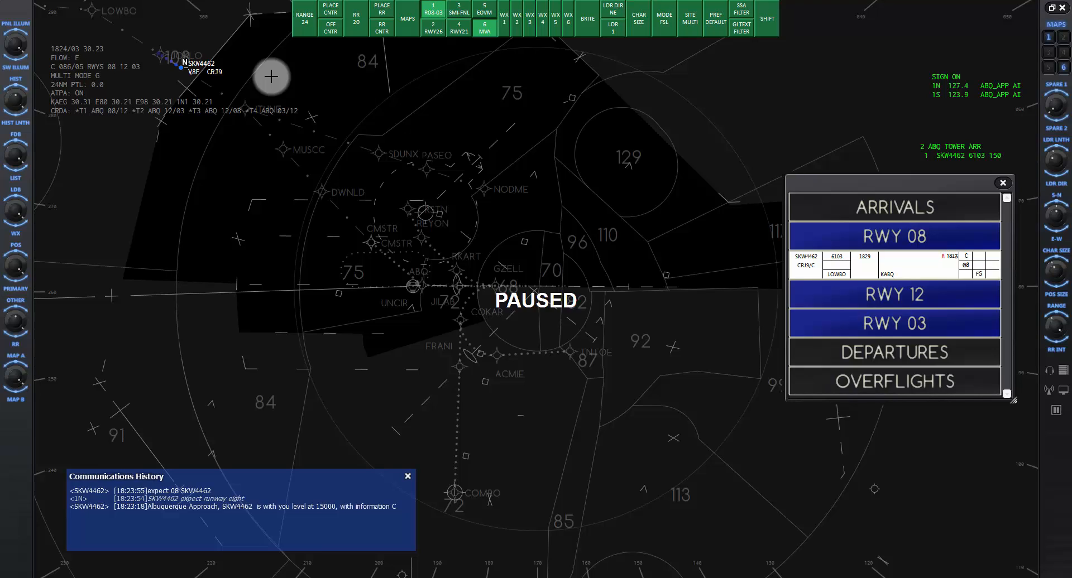
pyautogui.moveTo(394, 97)
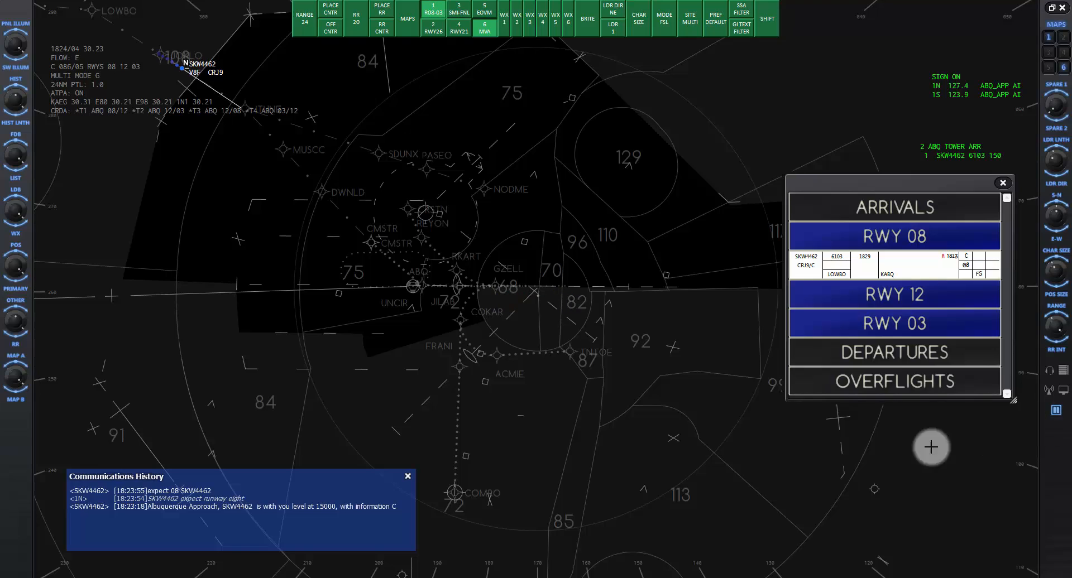
pyautogui.moveTo(223, 177)
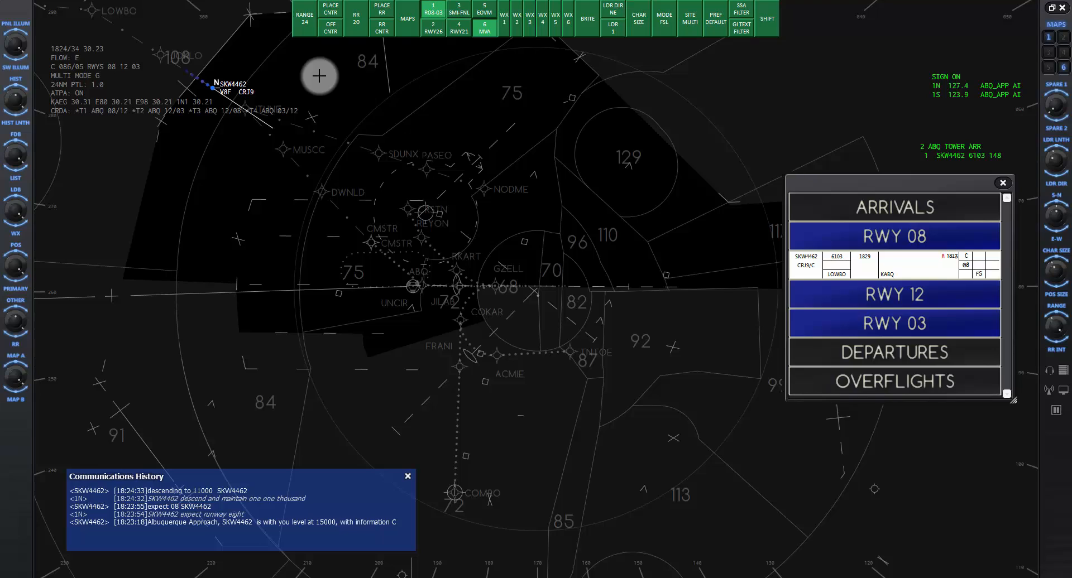
pyautogui.moveTo(374, 108)
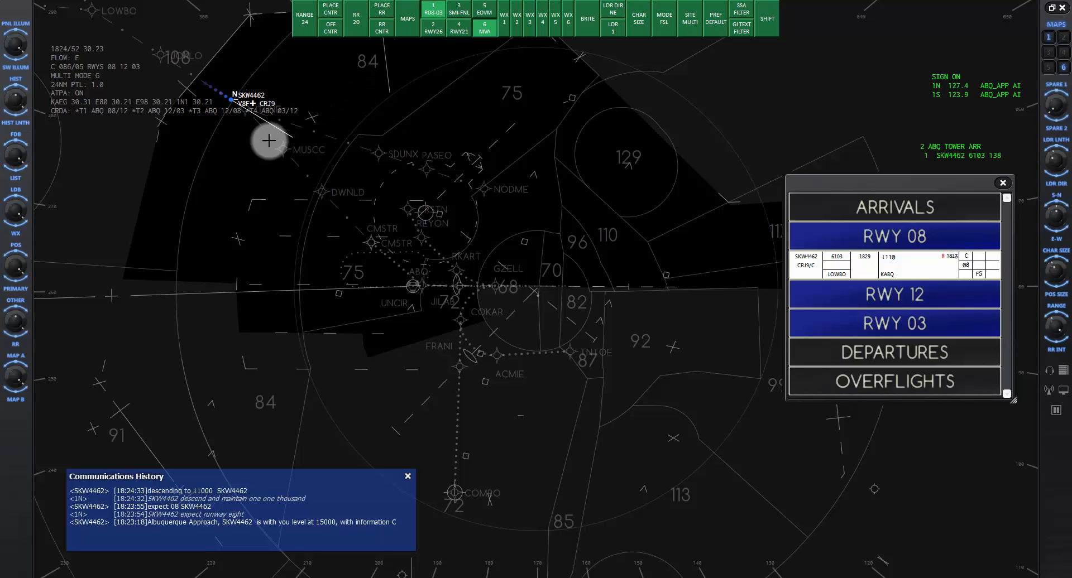
pyautogui.moveTo(231, 176)
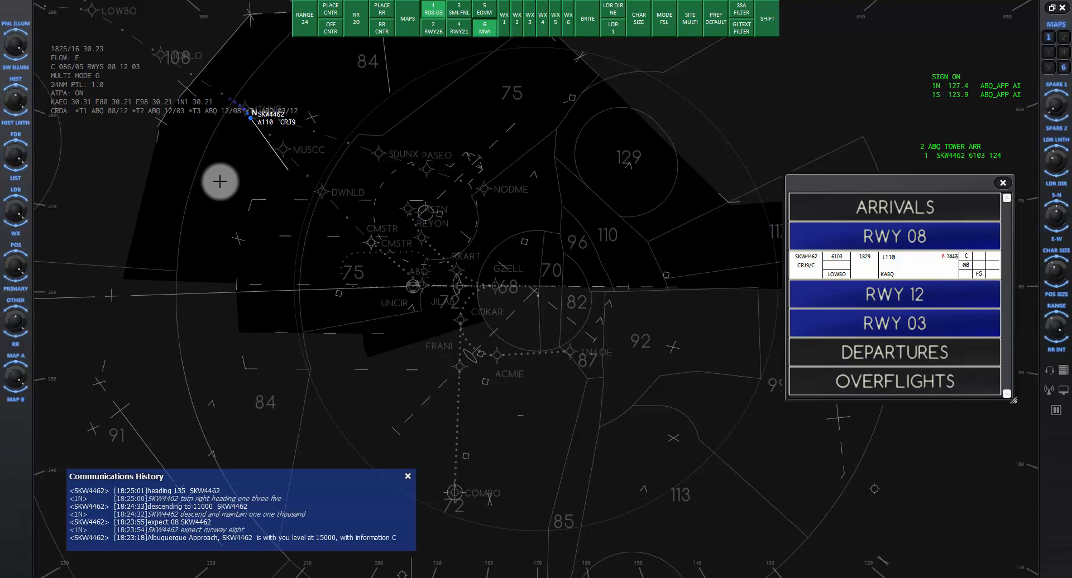
pyautogui.moveTo(337, 233)
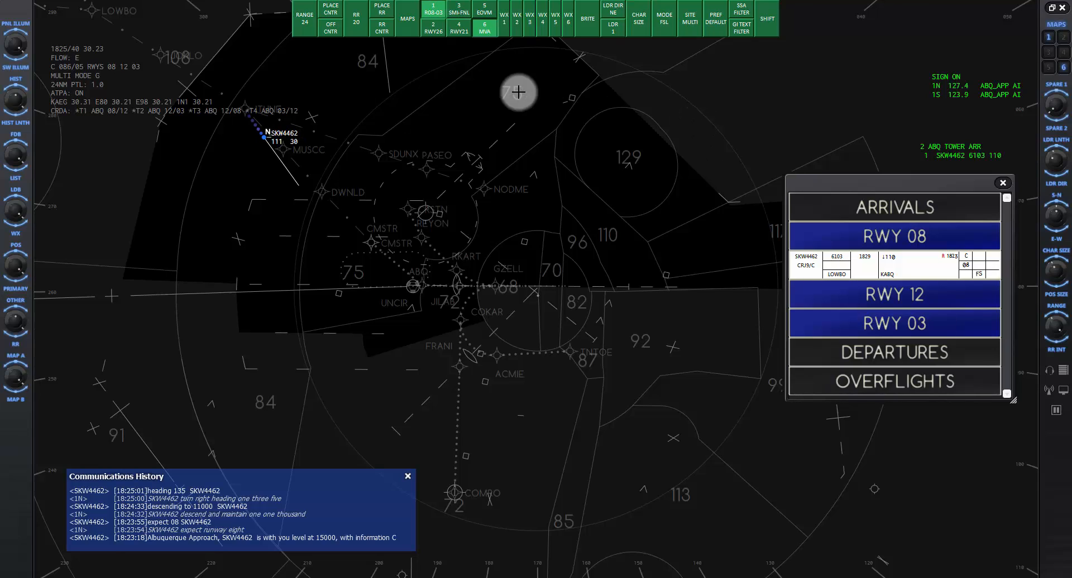
pyautogui.moveTo(332, 266)
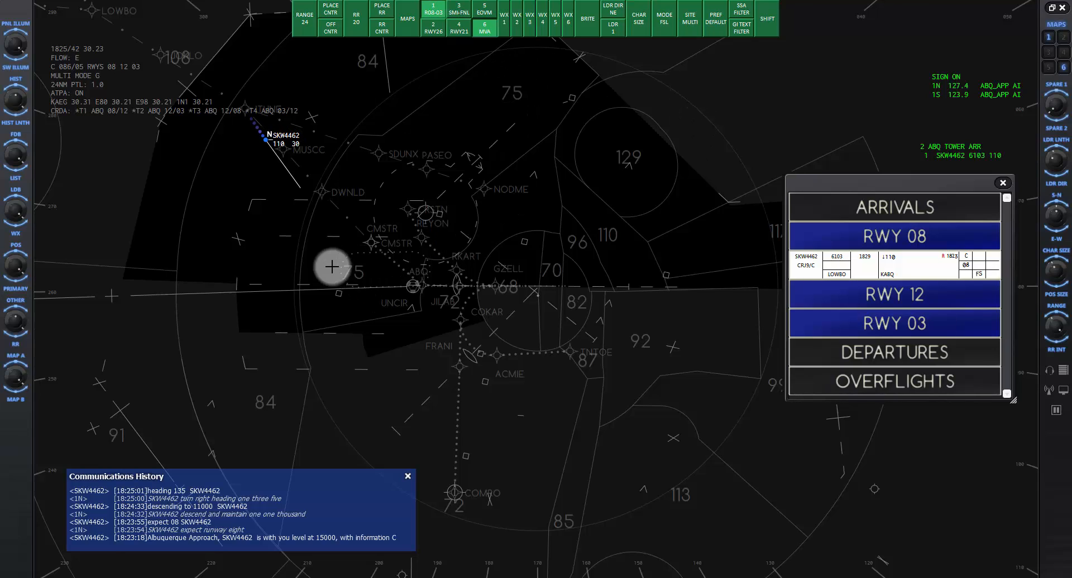
pyautogui.moveTo(392, 290)
pyautogui.write('50')
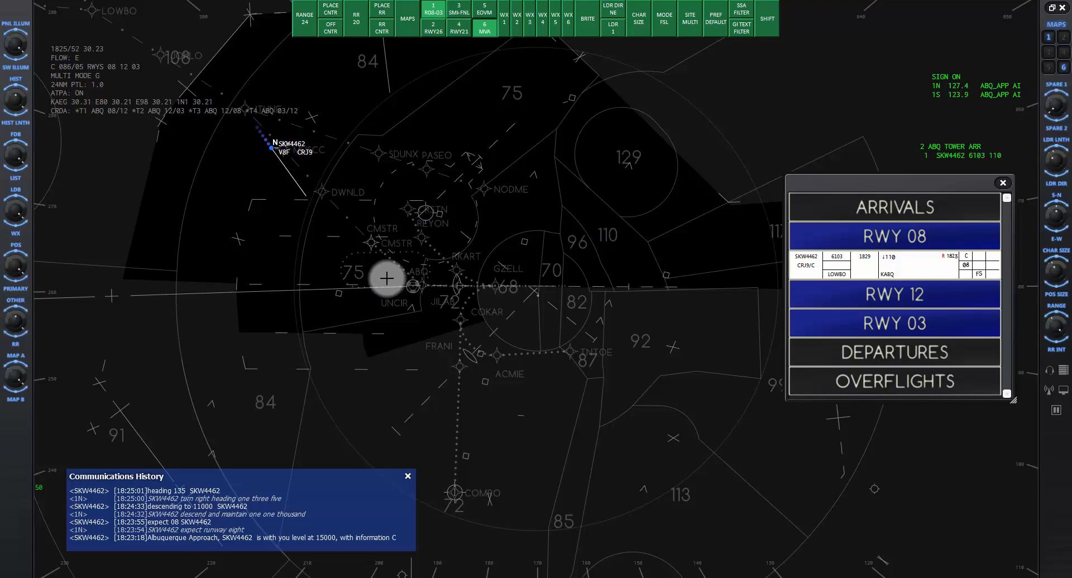
pyautogui.moveTo(766, 445)
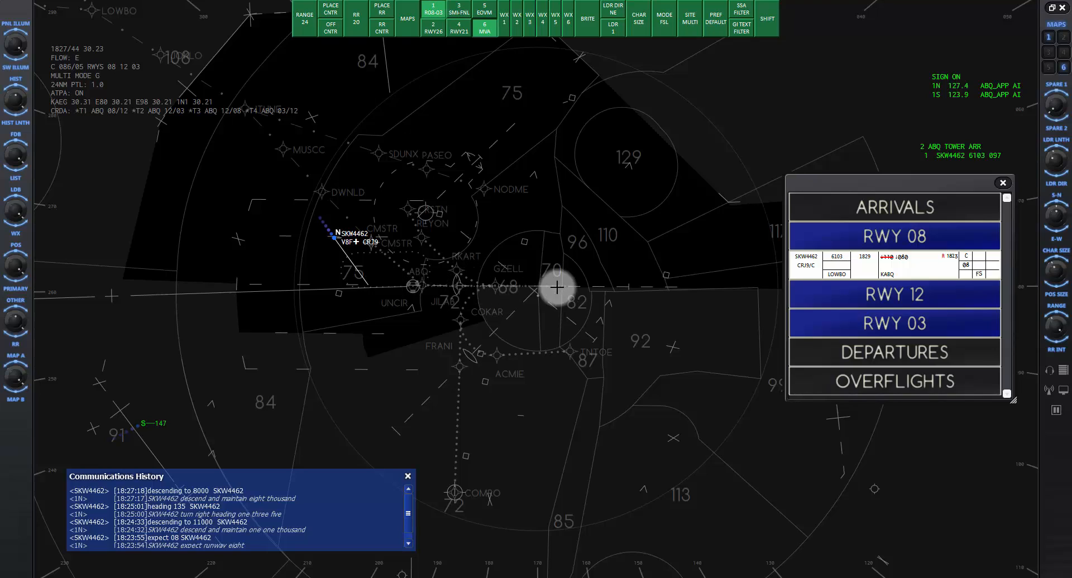
pyautogui.moveTo(369, 395)
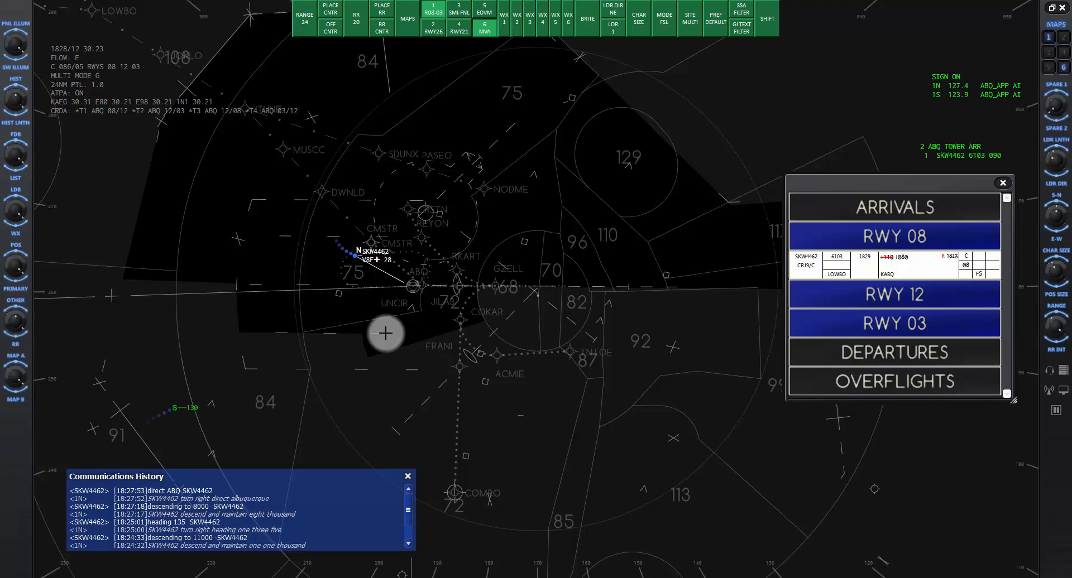
pyautogui.moveTo(456, 288)
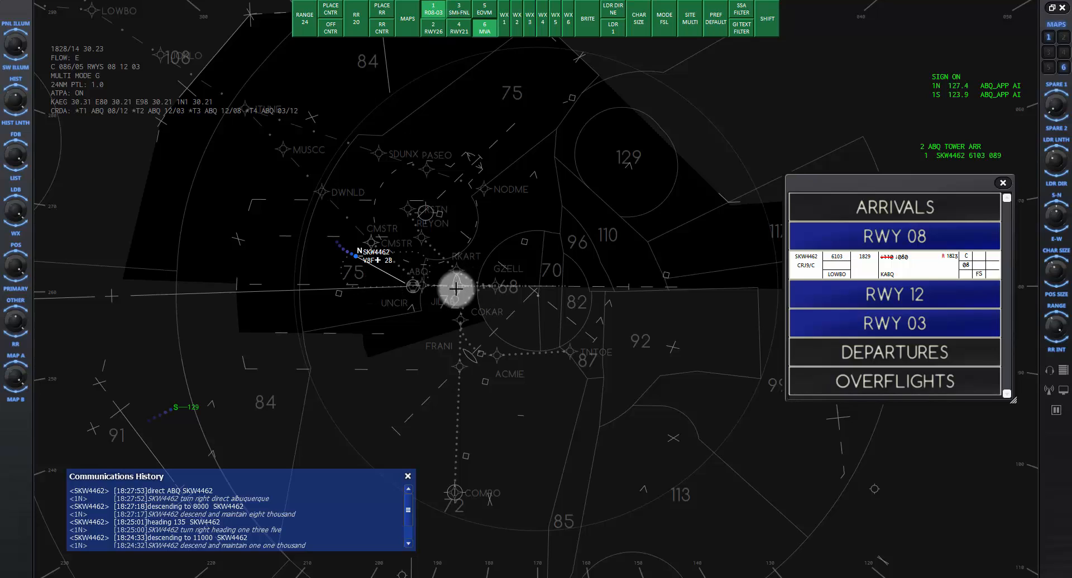
pyautogui.moveTo(380, 394)
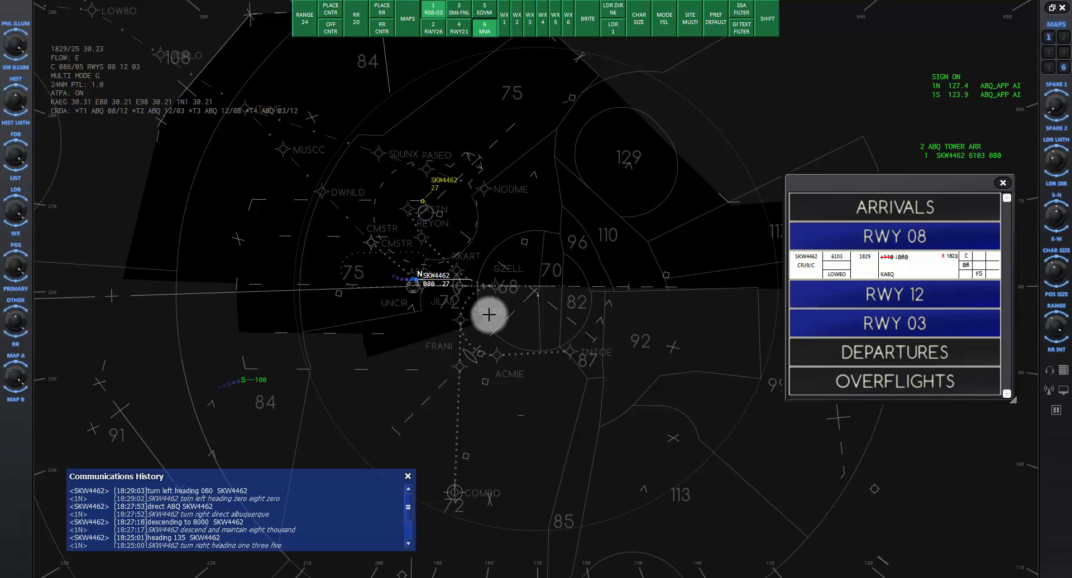
pyautogui.moveTo(506, 384)
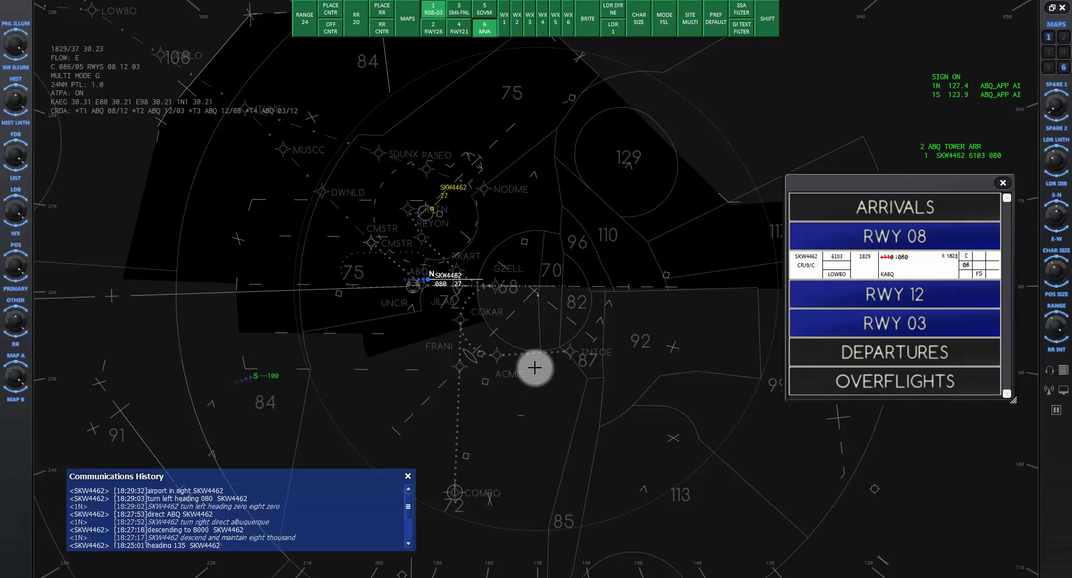
pyautogui.moveTo(544, 353)
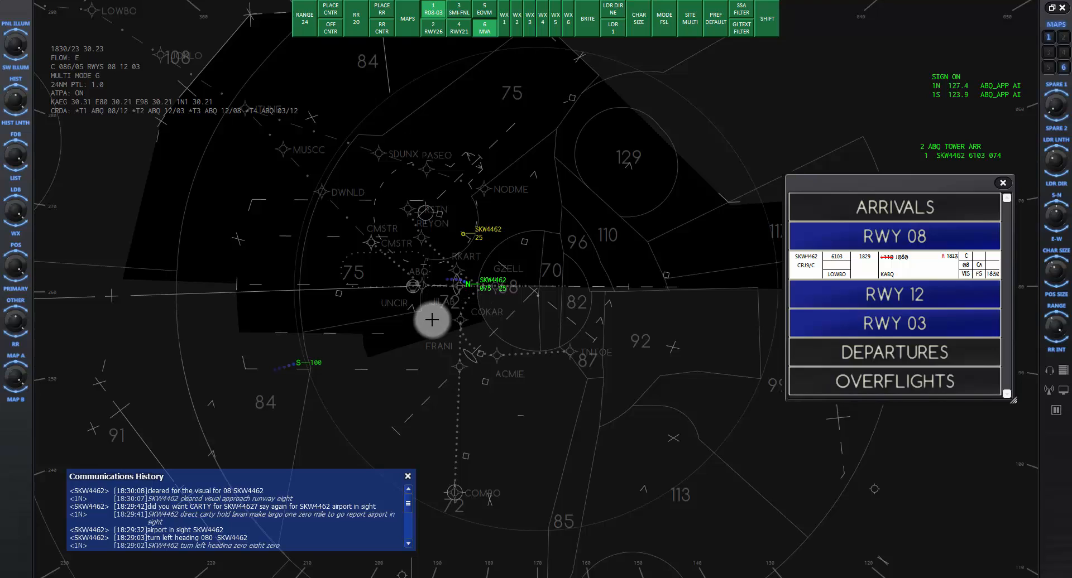
pyautogui.moveTo(476, 324)
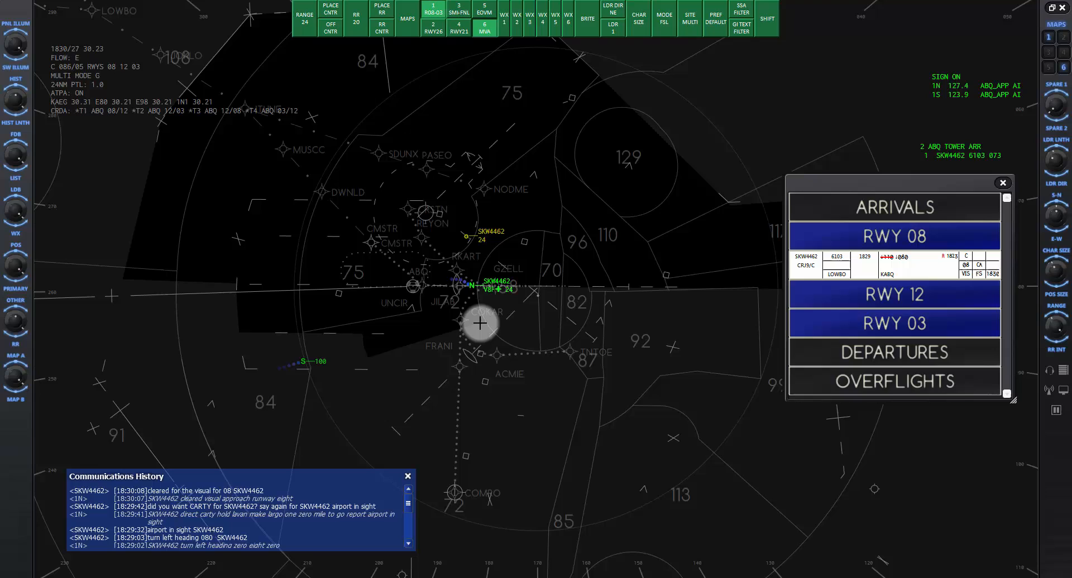
pyautogui.moveTo(411, 351)
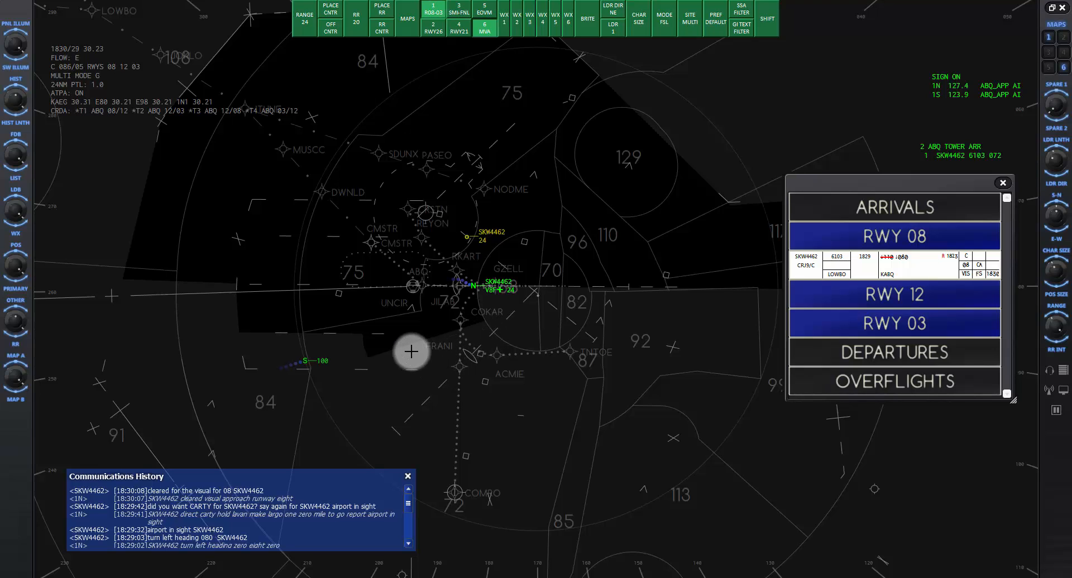
pyautogui.moveTo(480, 337)
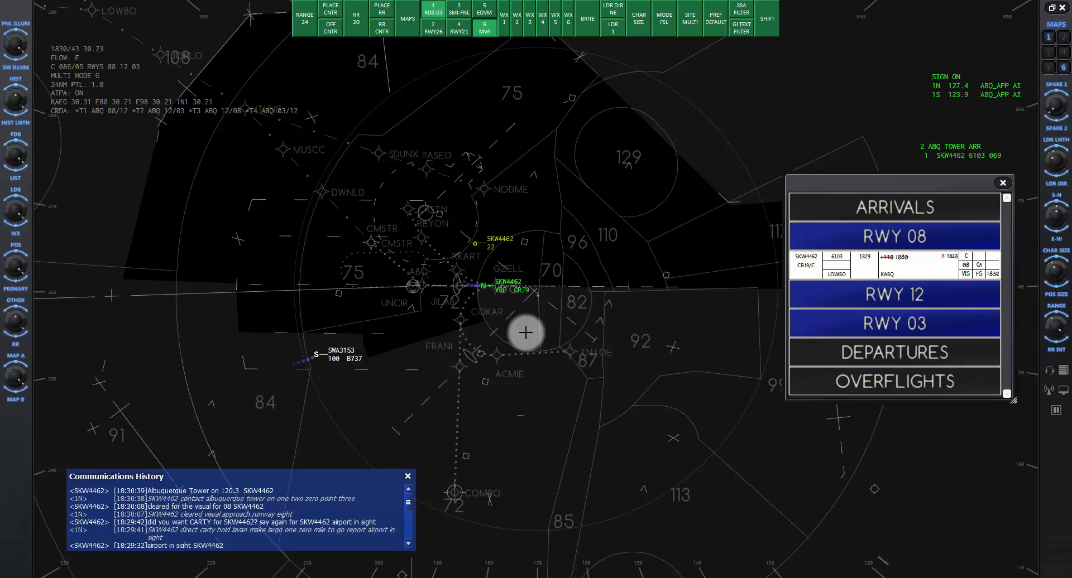
# Select SKW4462 on the scope to issue the handoff to Albuquerque Tower on 120.3
pyautogui.click(893, 235)
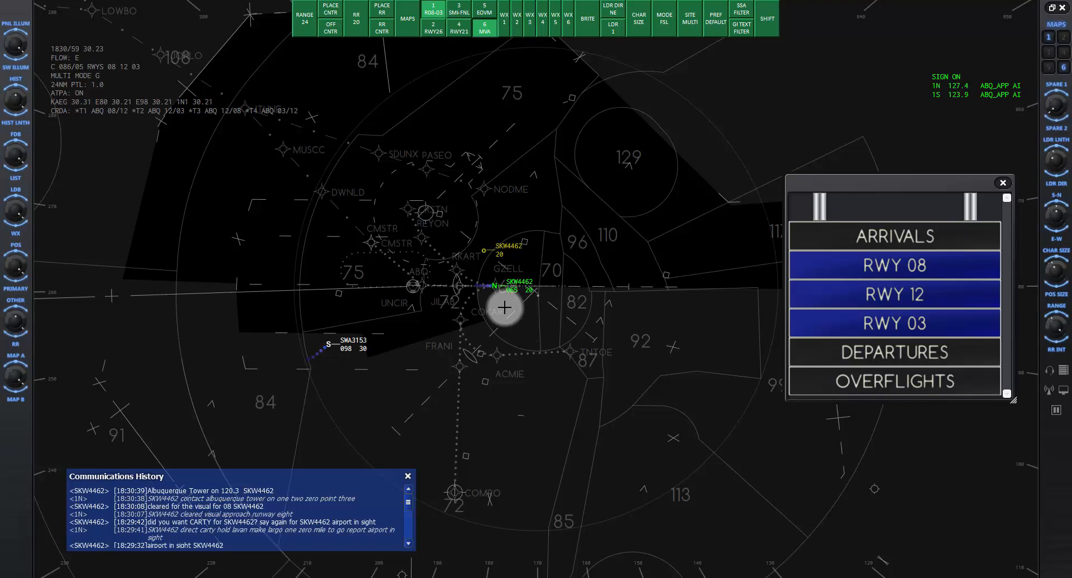
pyautogui.moveTo(742, 351)
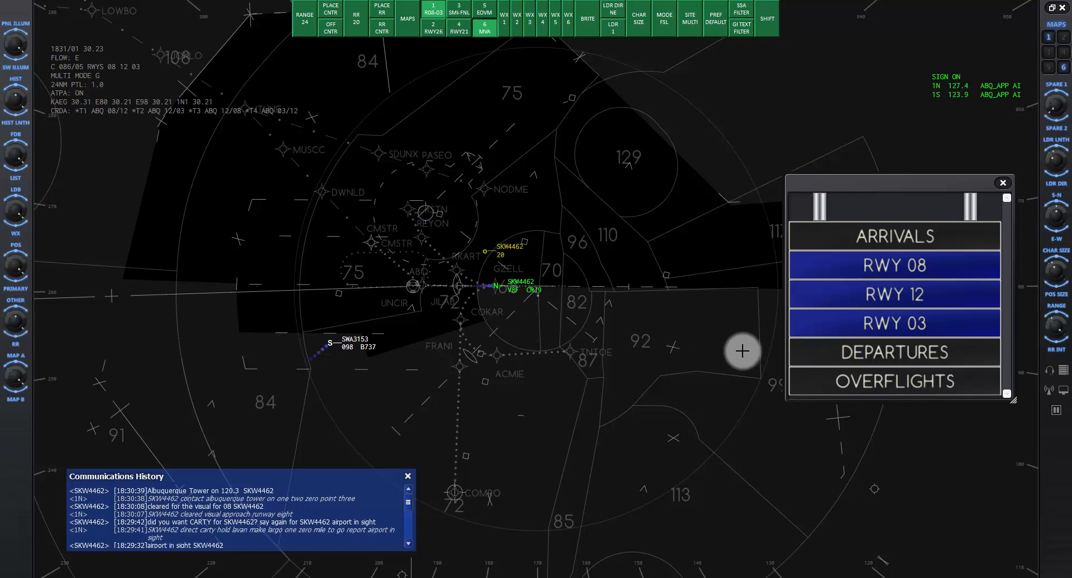